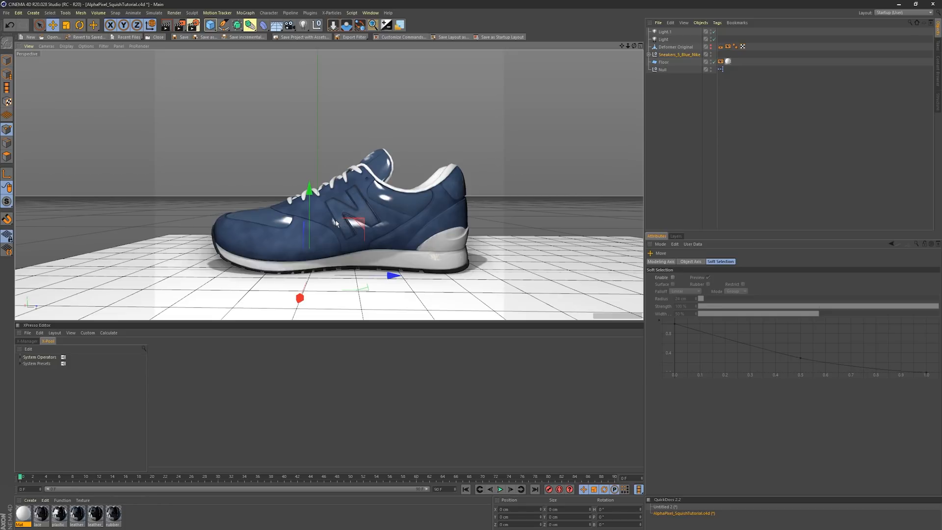
mouse_move(355, 214)
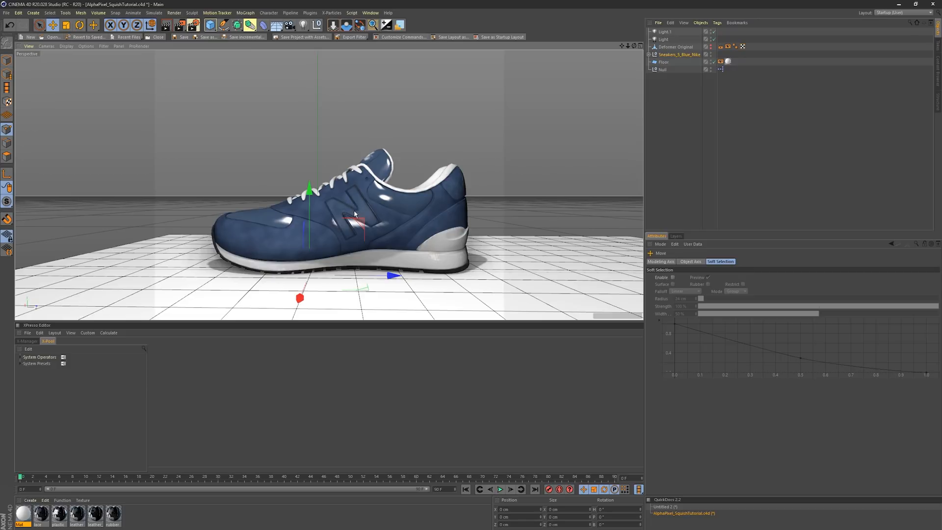
mouse_move(590, 400)
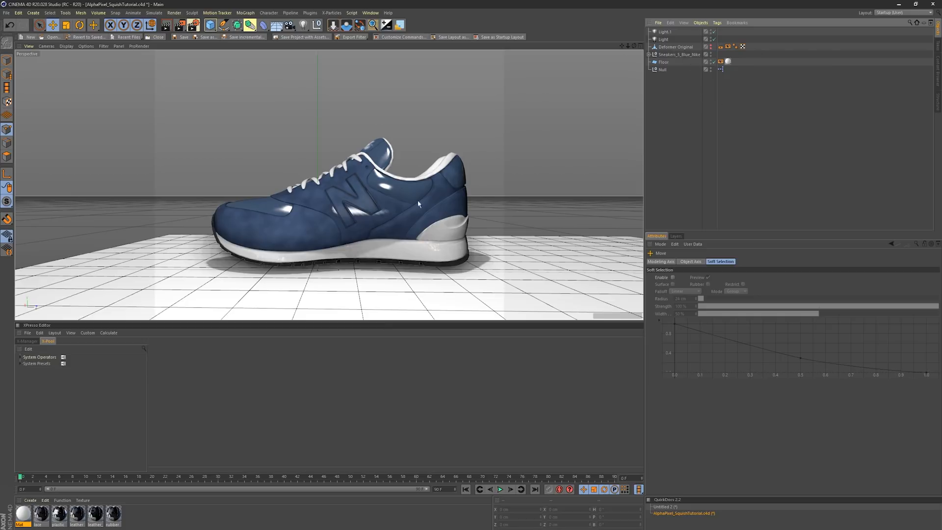
mouse_move(469, 160)
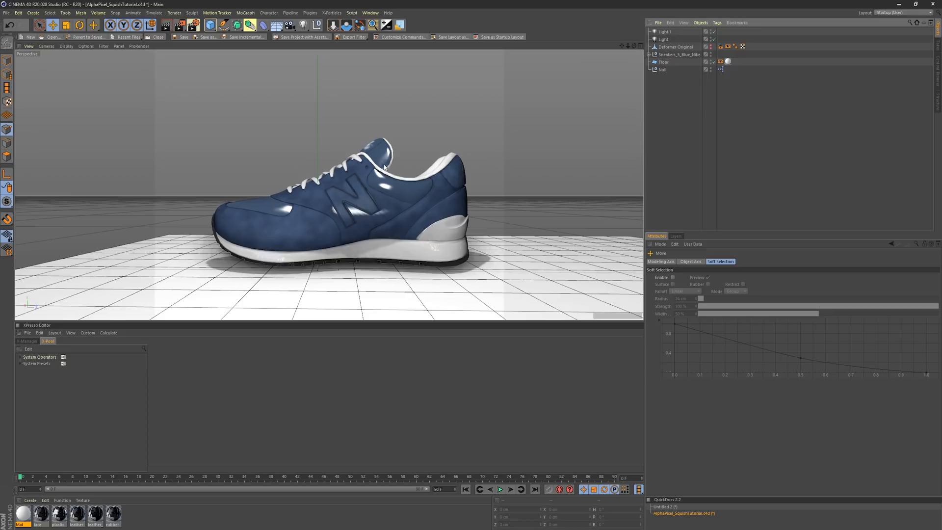
mouse_move(376, 231)
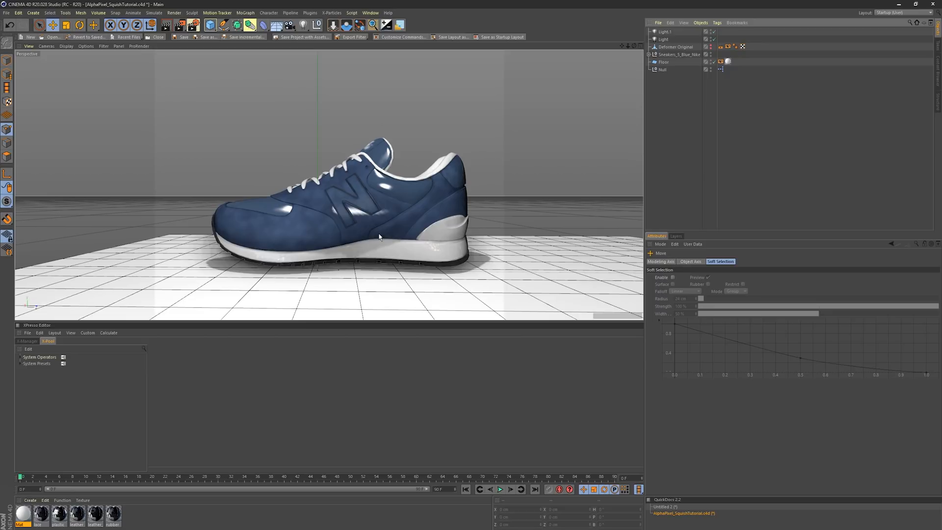
mouse_move(429, 169)
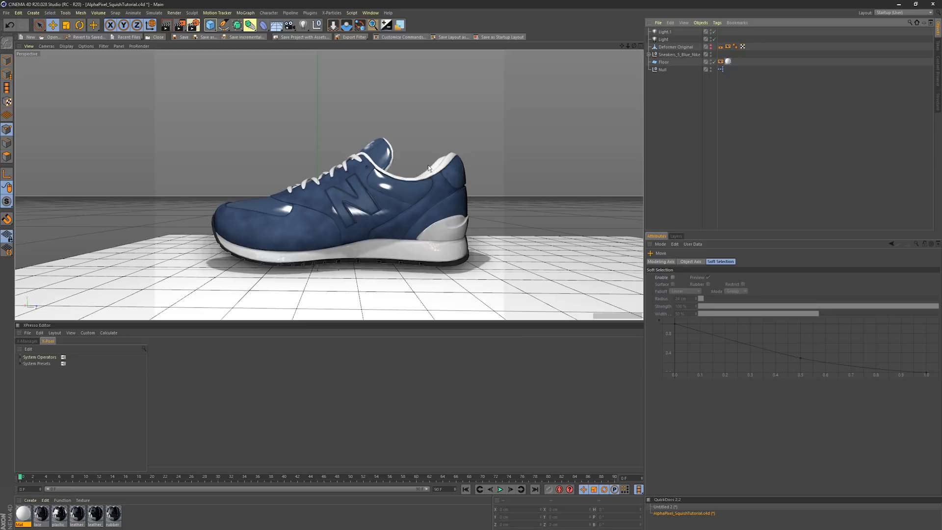
mouse_move(682, 81)
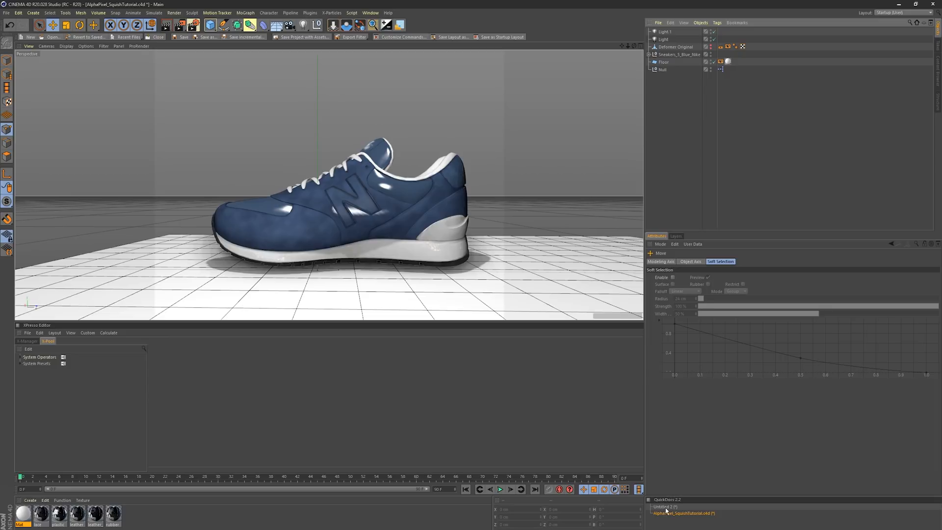
- Add a Capsule primitive and set its orientation to +X
click(211, 24)
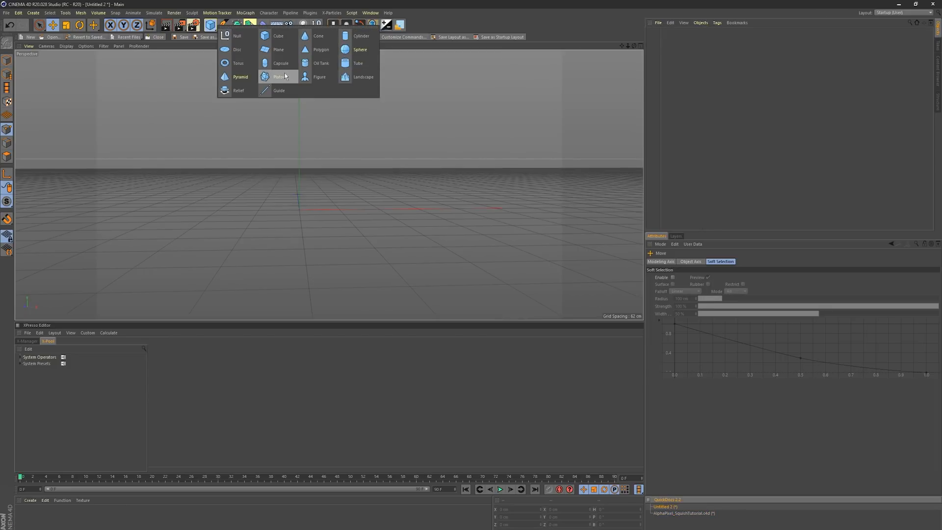
click(280, 63)
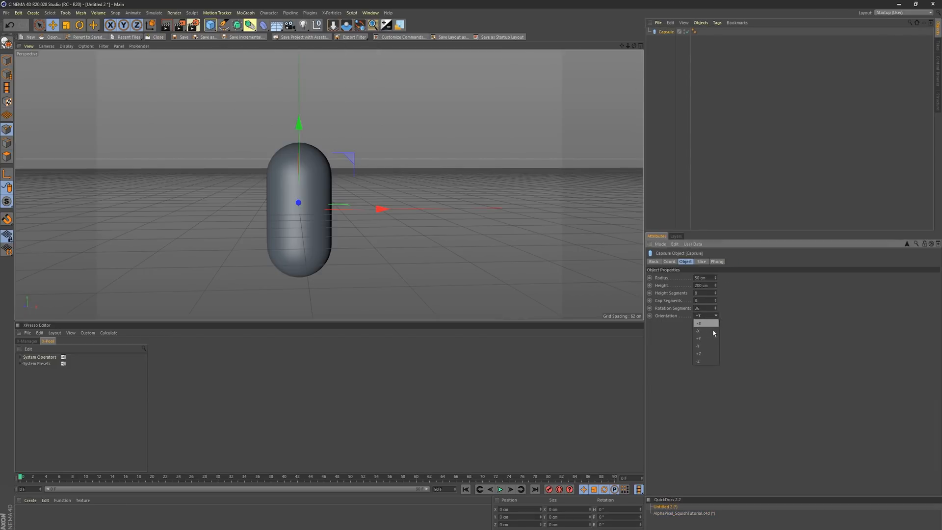
click(699, 338)
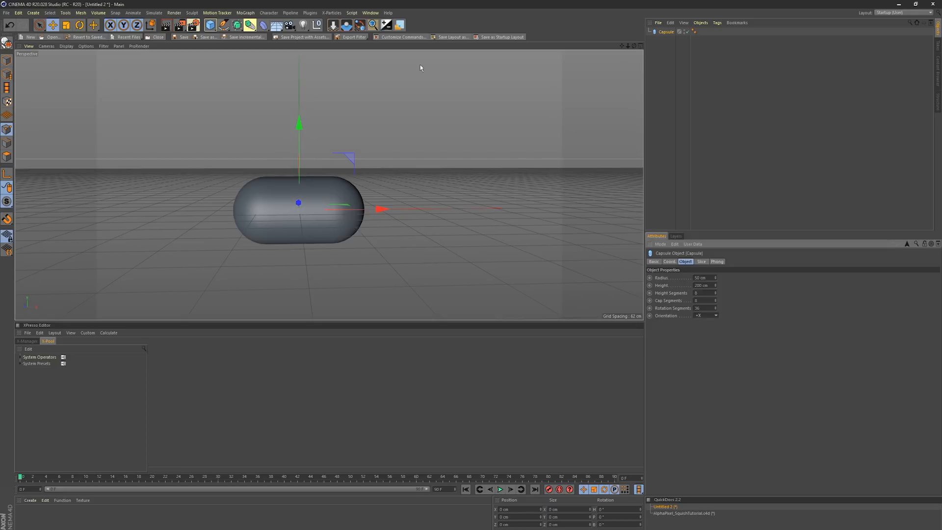
- Add a Mesh deformer and a cube to the scene
click(211, 24)
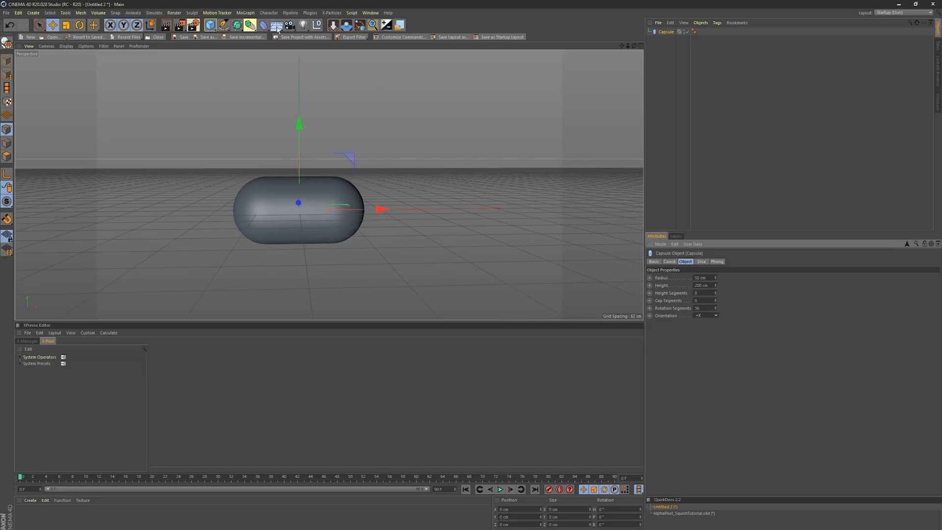
click(263, 24)
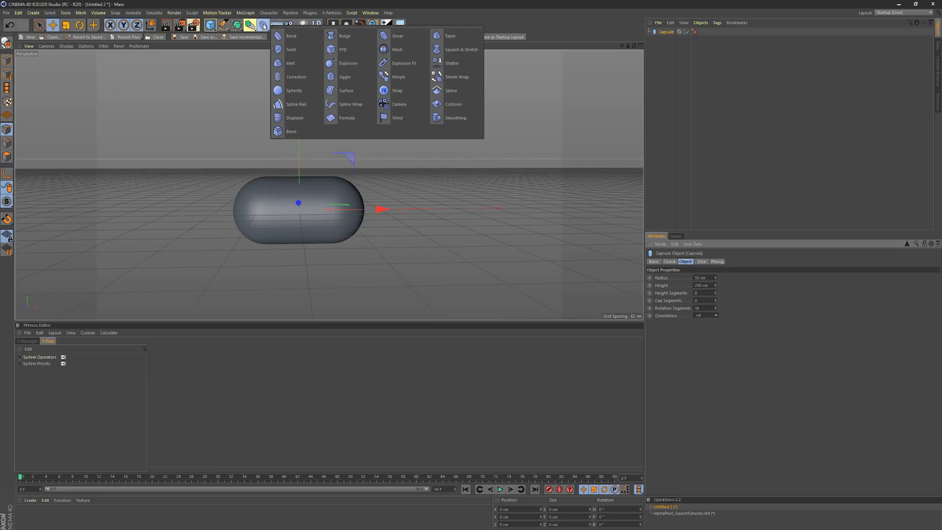
mouse_move(347, 49)
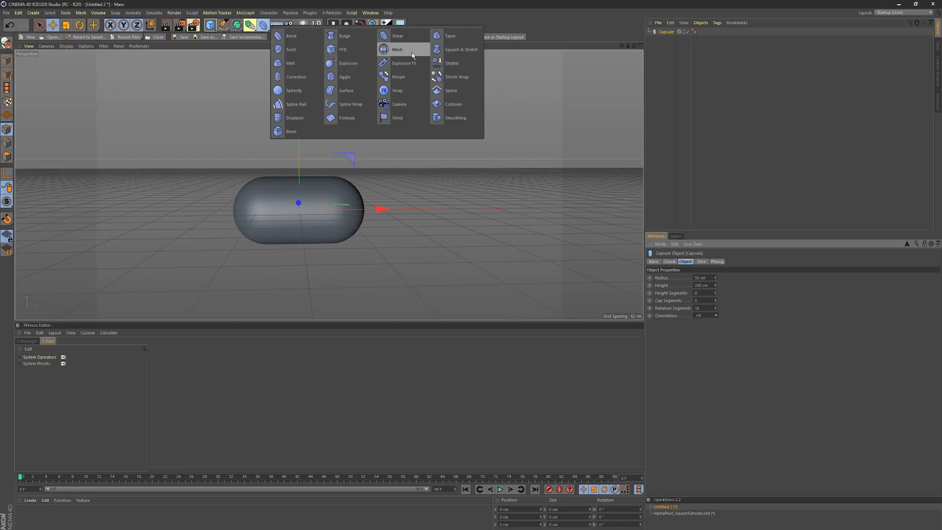
mouse_move(409, 56)
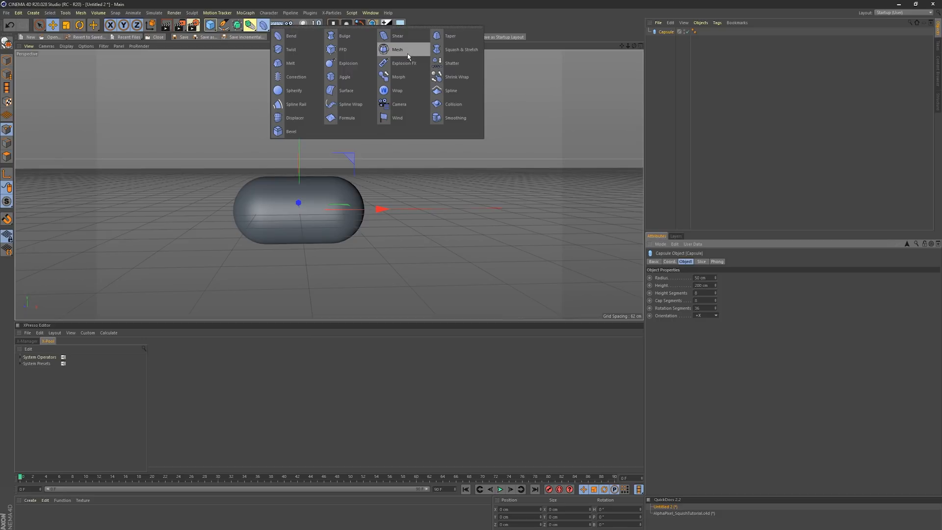
click(396, 50)
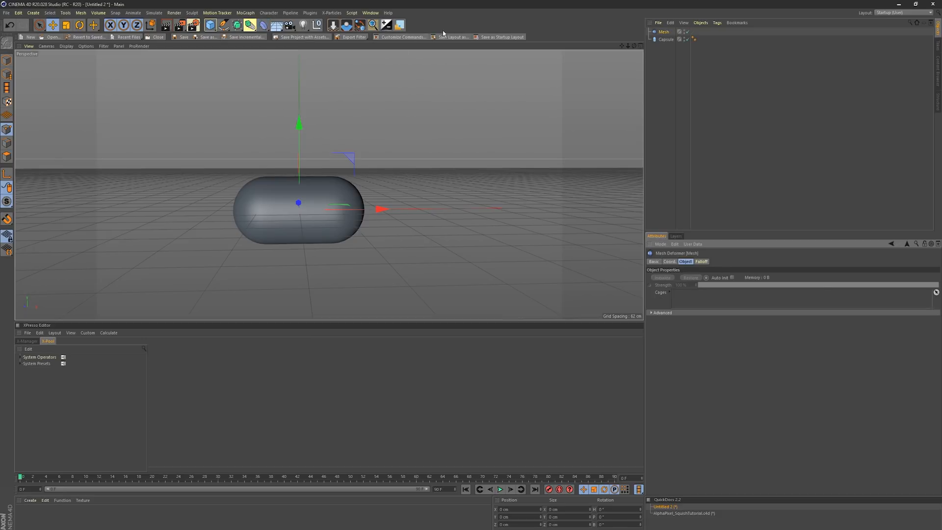
click(210, 25)
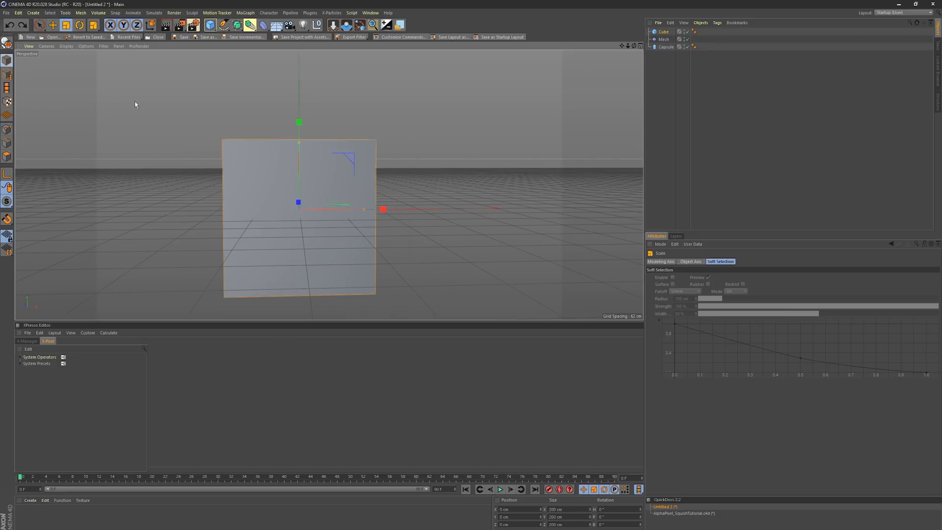
- Stretch the cube along X, flatten it in Y, and give it 3 segments per axis
drag(383, 209, 389, 210)
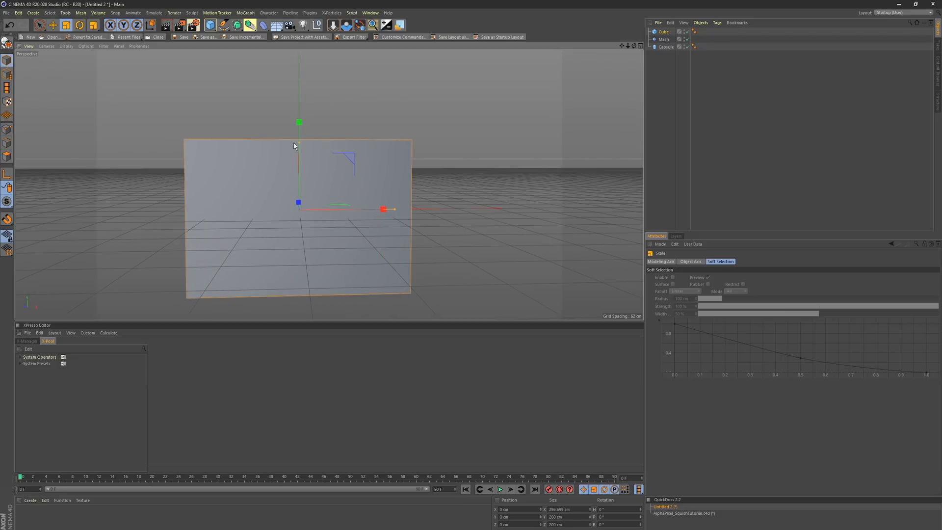
drag(298, 122, 295, 165)
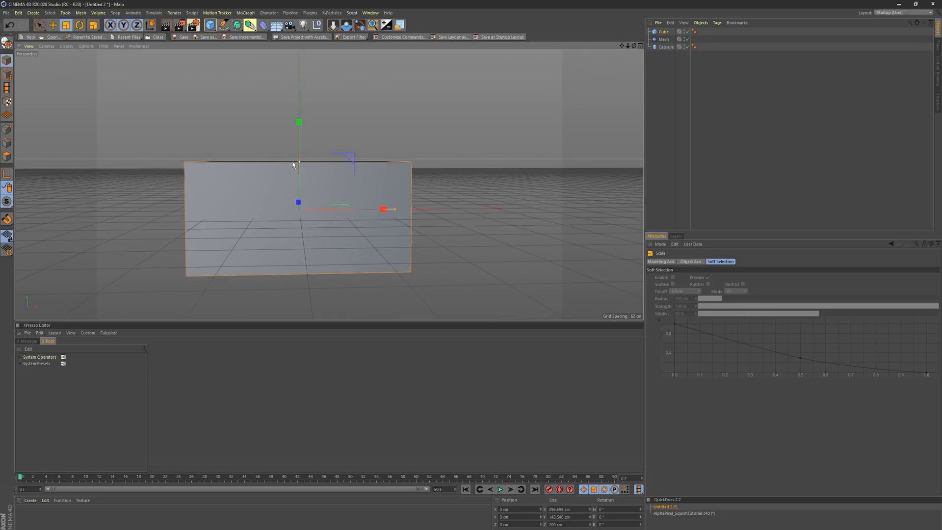
click(664, 31)
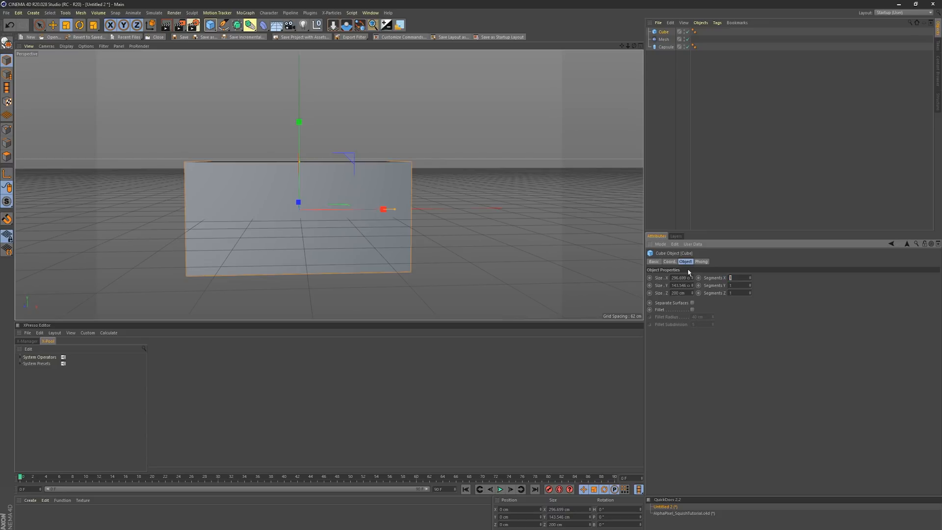
mouse_move(424, 187)
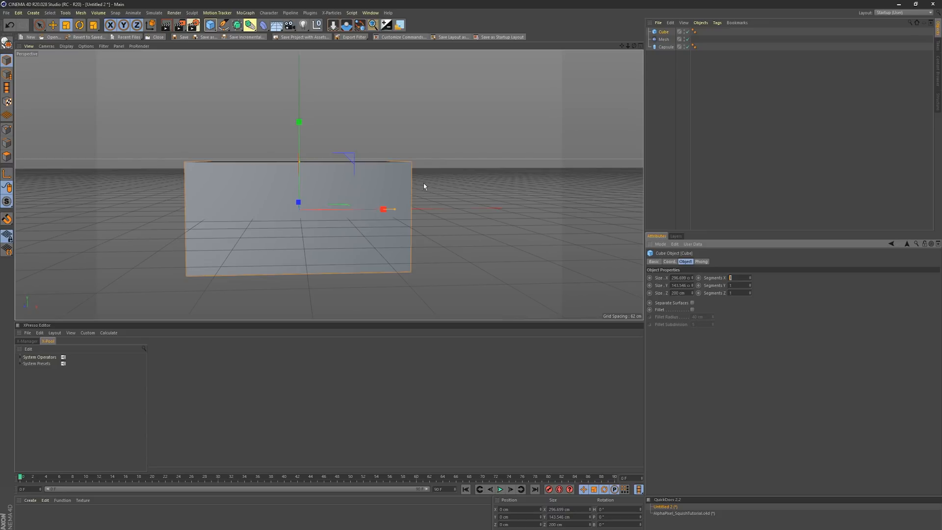
text(3)
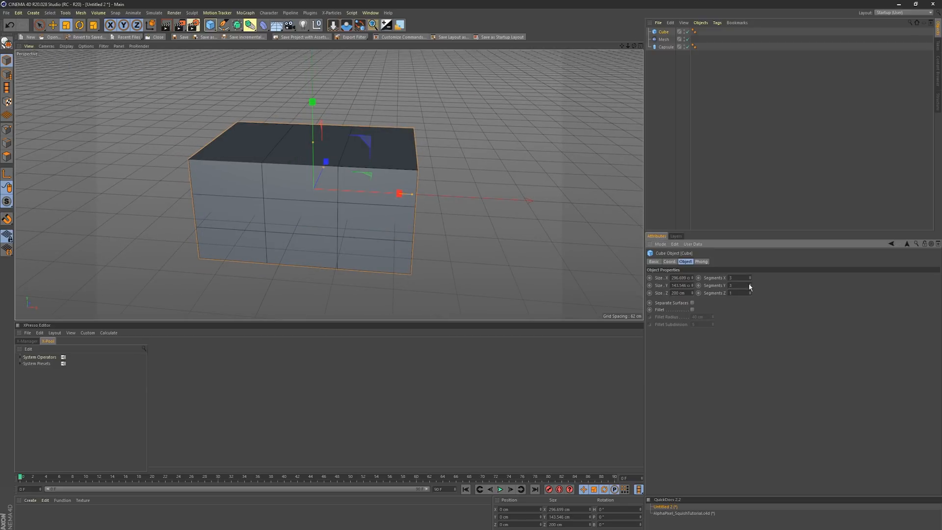
click(749, 293)
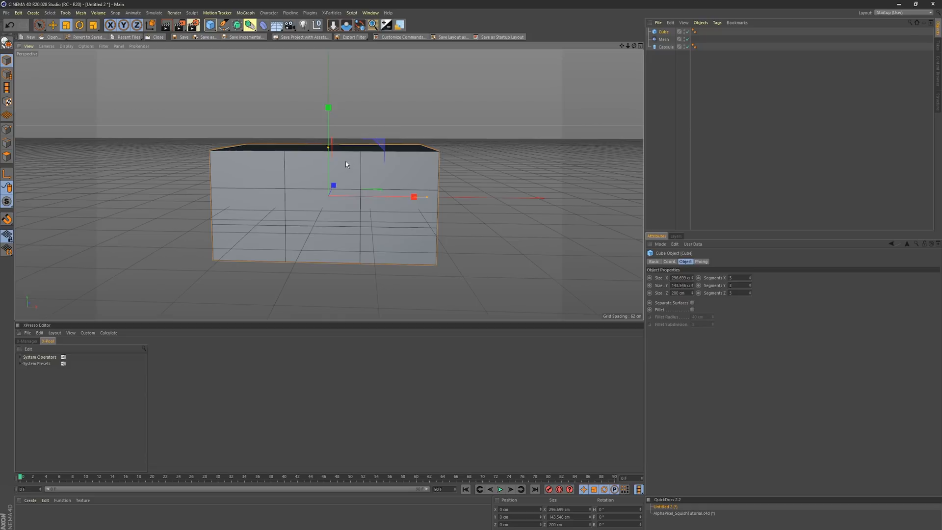
mouse_move(227, 219)
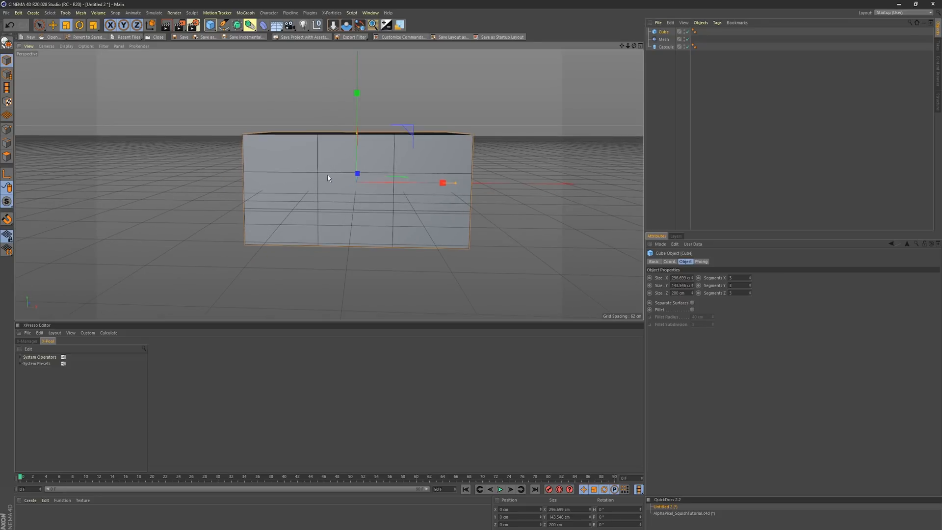
mouse_move(424, 59)
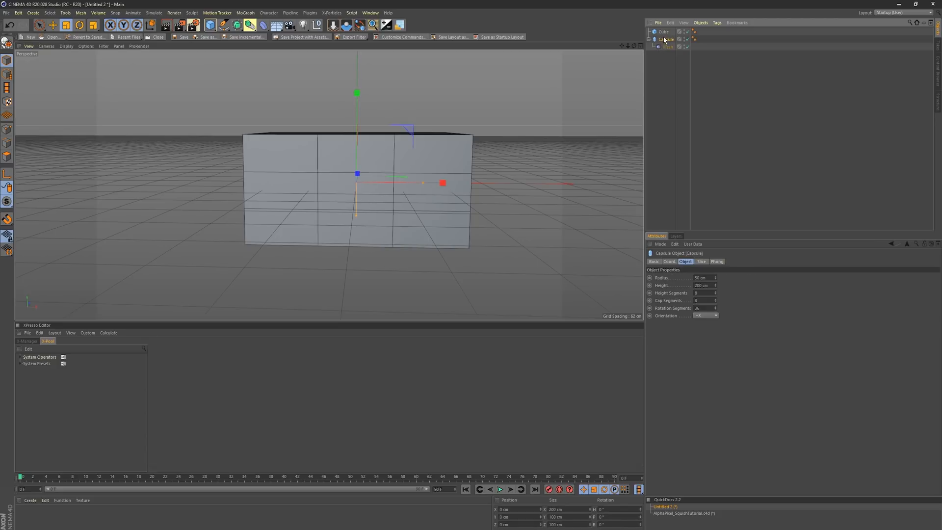
- Parent the Mesh deformer under the capsule, use the cube as its cage, and make the cube editable
click(667, 47)
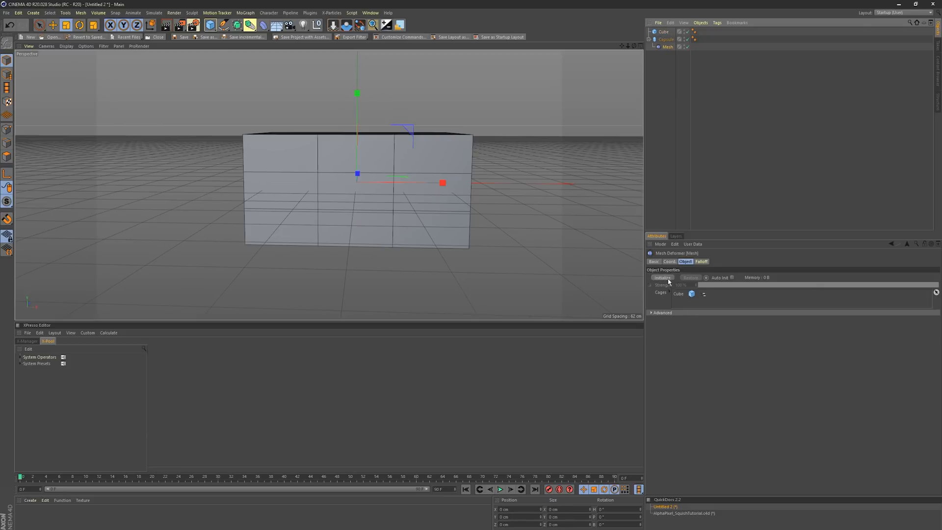
click(662, 276)
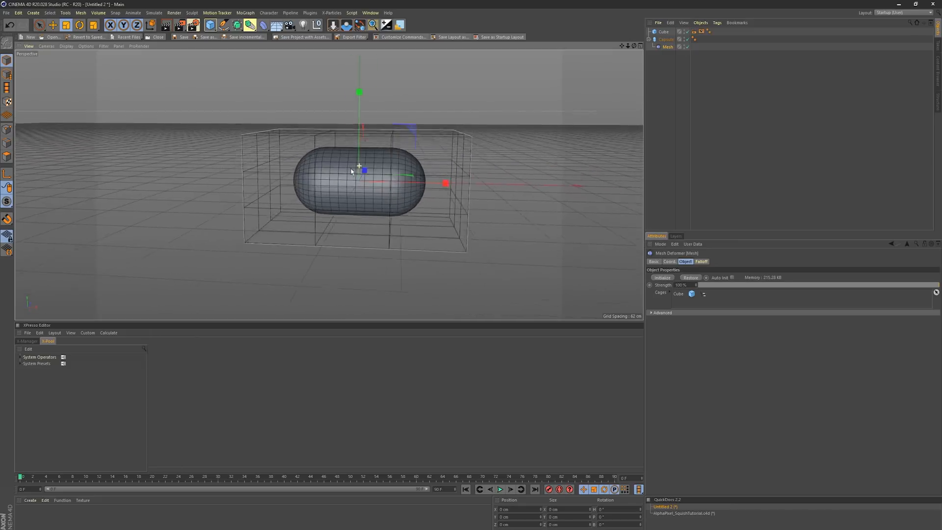
click(663, 31)
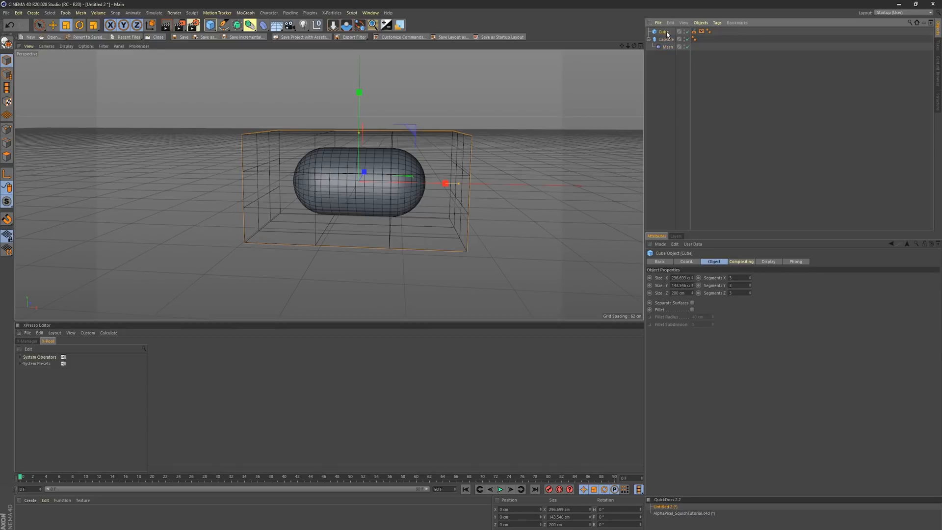
click(667, 47)
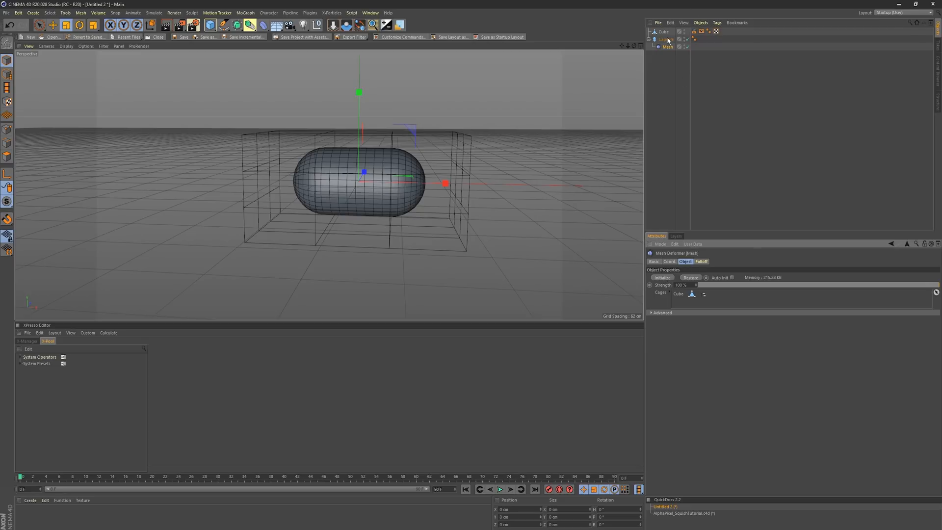
click(663, 32)
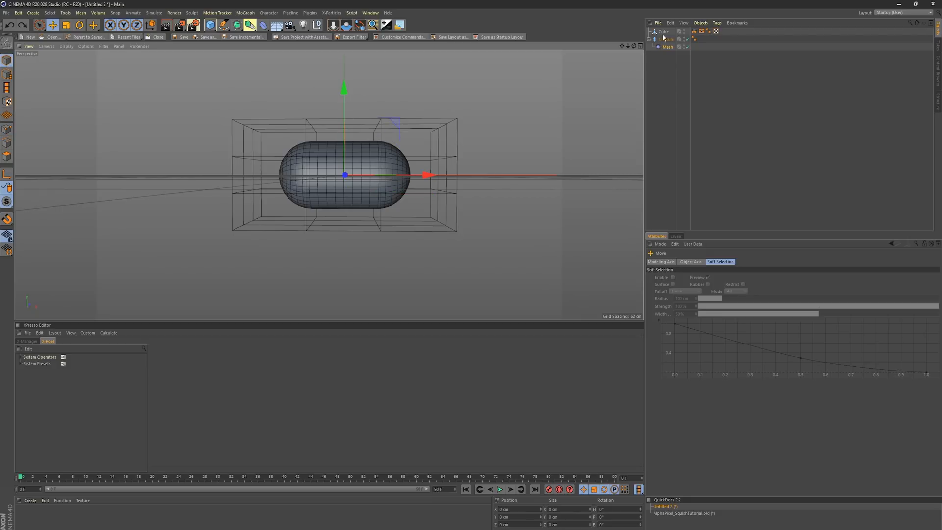
- Re-bind the cube cage to the Mesh deformer and move the cage lower around the capsule
click(664, 32)
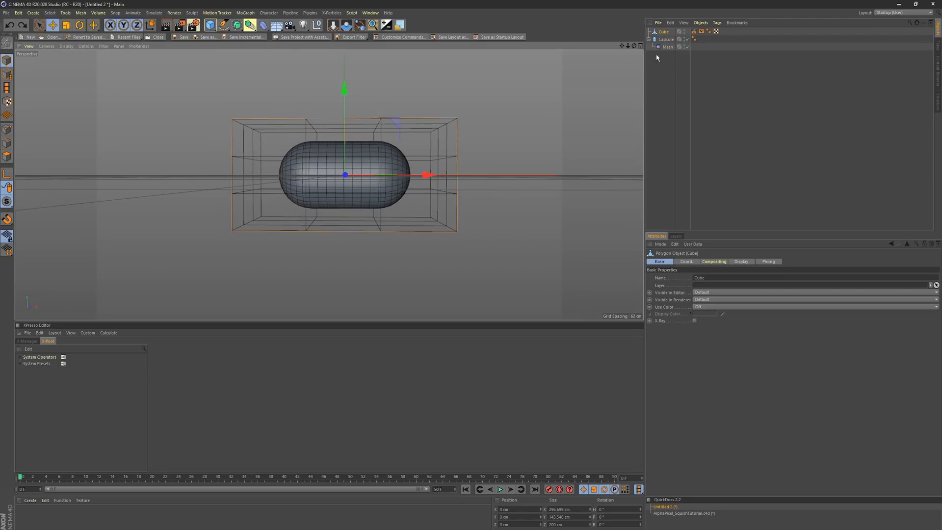
click(668, 47)
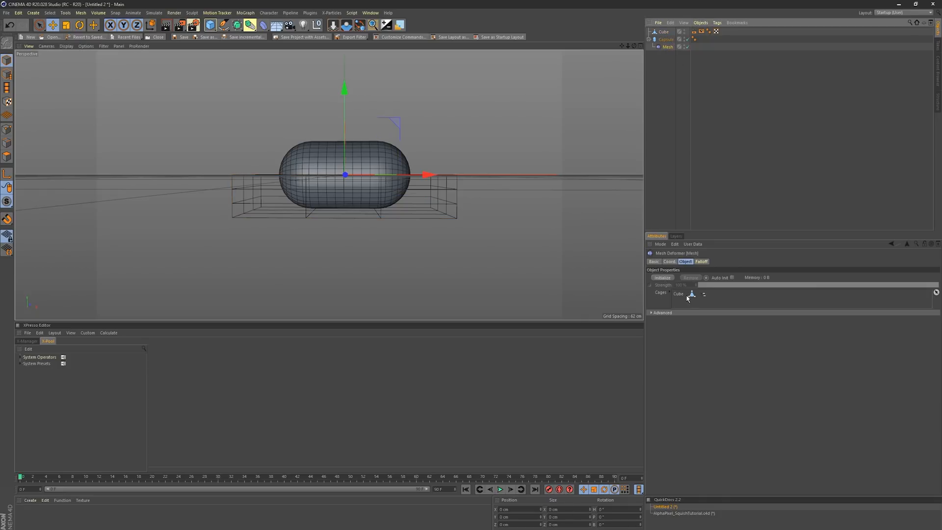
click(663, 31)
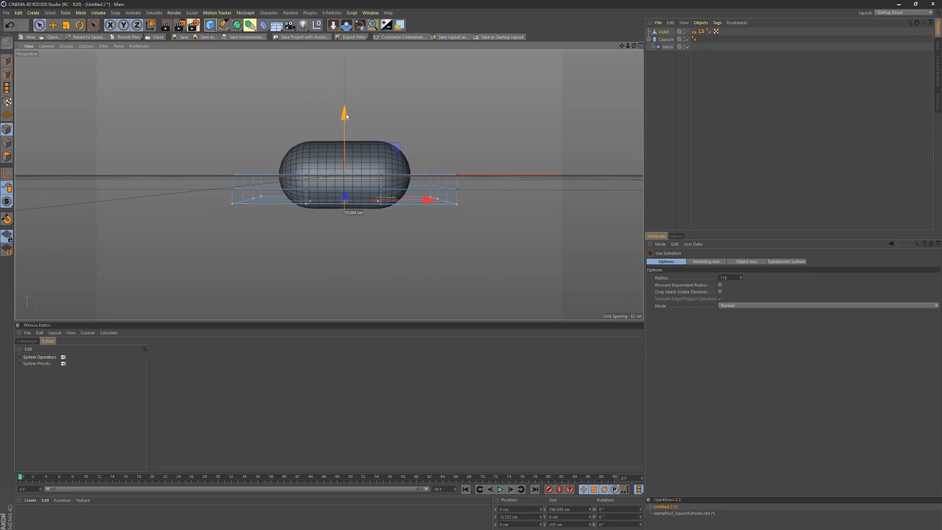
click(667, 47)
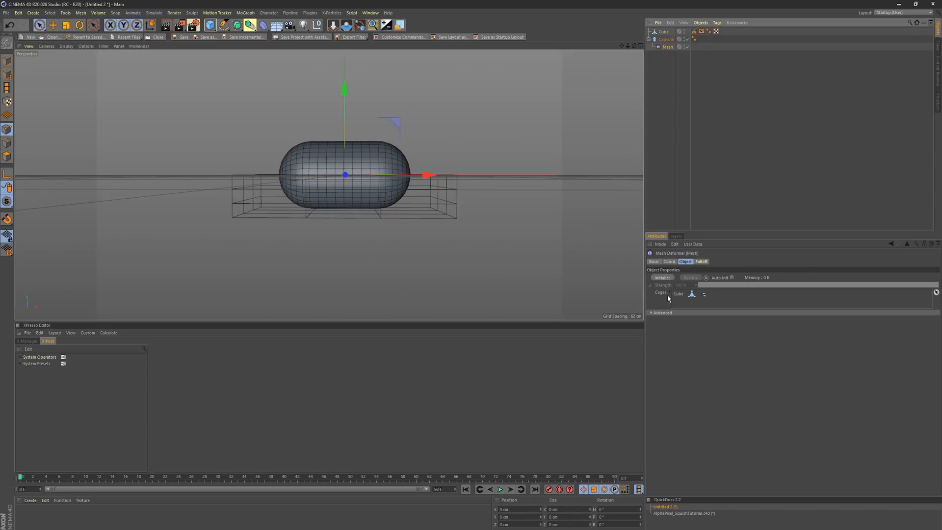
click(661, 277)
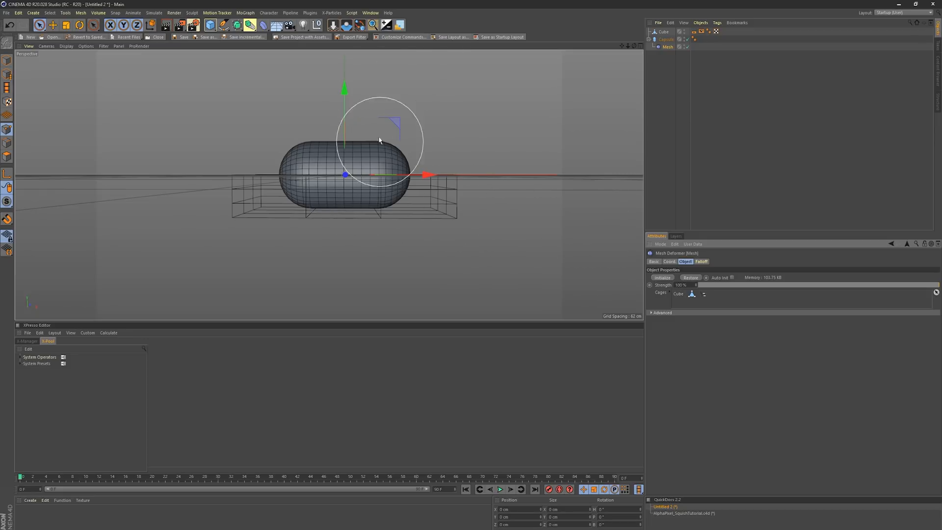
click(663, 31)
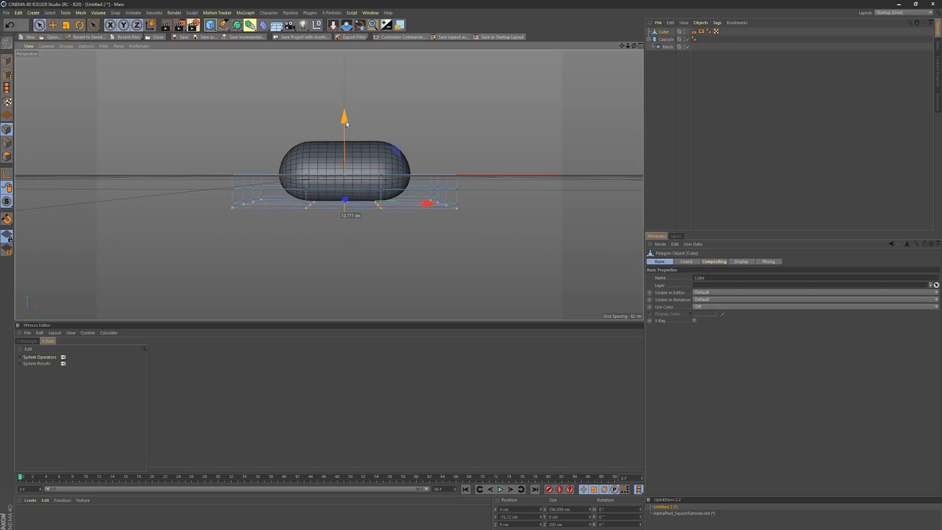
drag(344, 118, 344, 128)
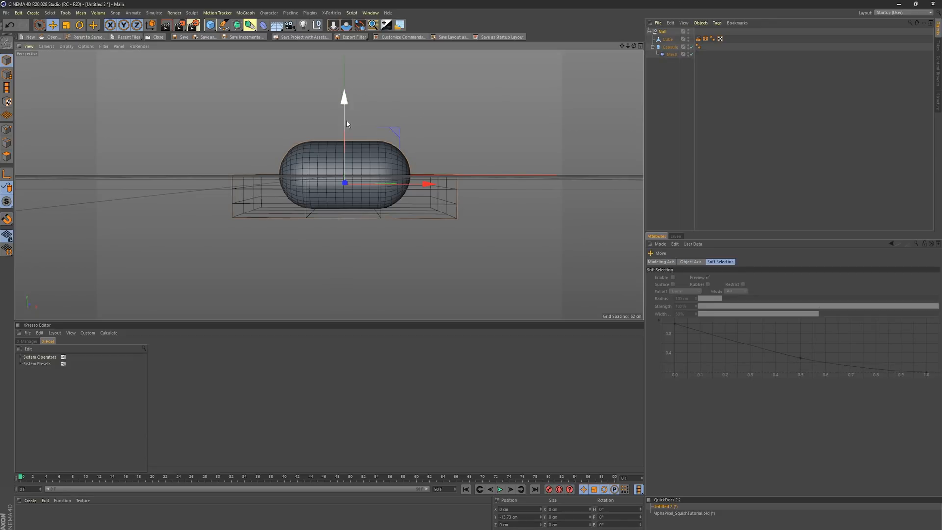
- Orbit the view to show the floor grid under the capsule and select the rig in the Object Manager
drag(344, 99, 344, 53)
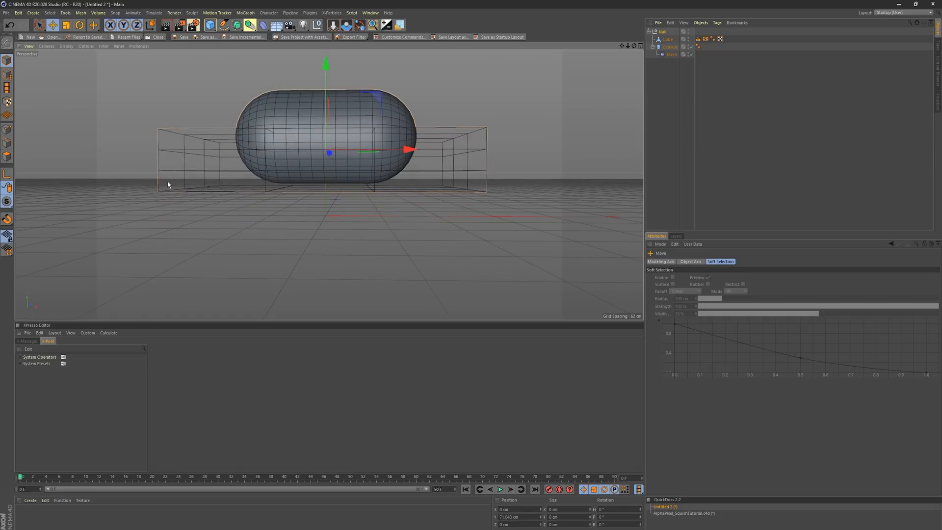
click(667, 39)
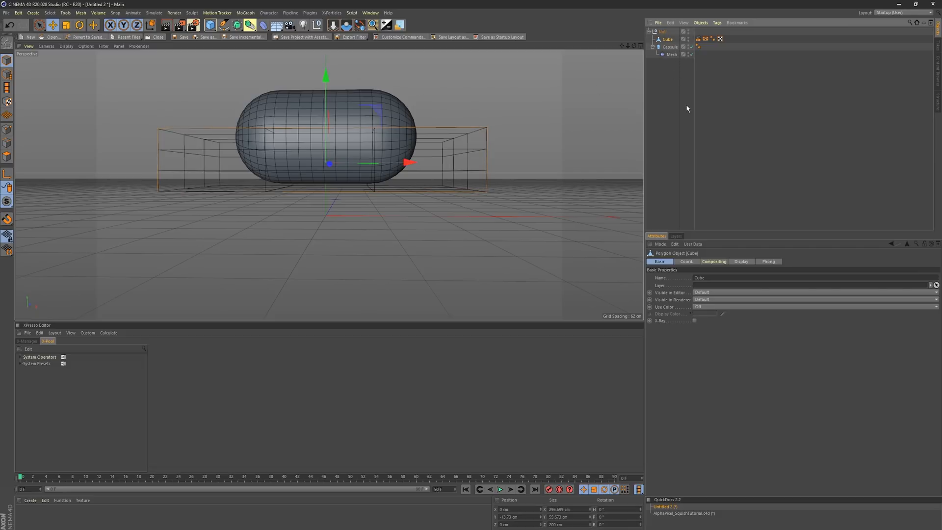
mouse_move(679, 110)
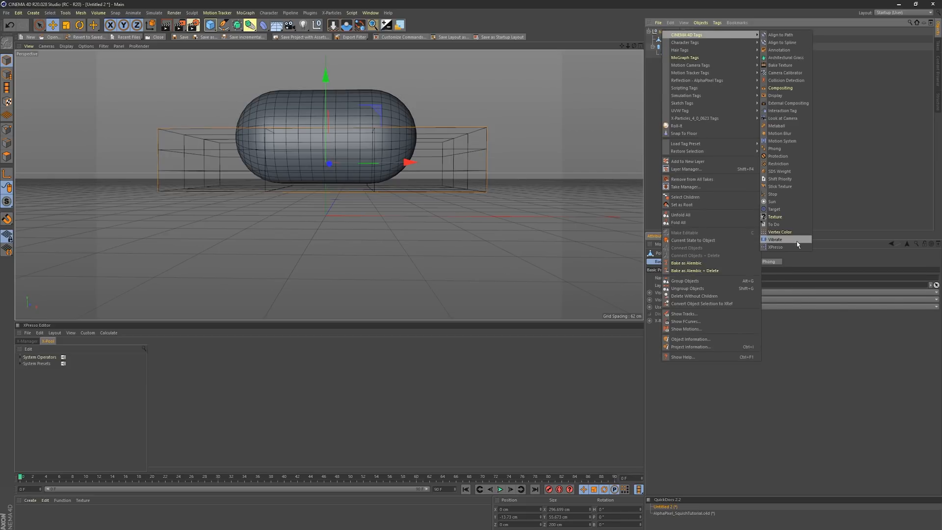
- Add an XPresso tag to the null and rename the cube to 'Deformer Geometry'
click(776, 247)
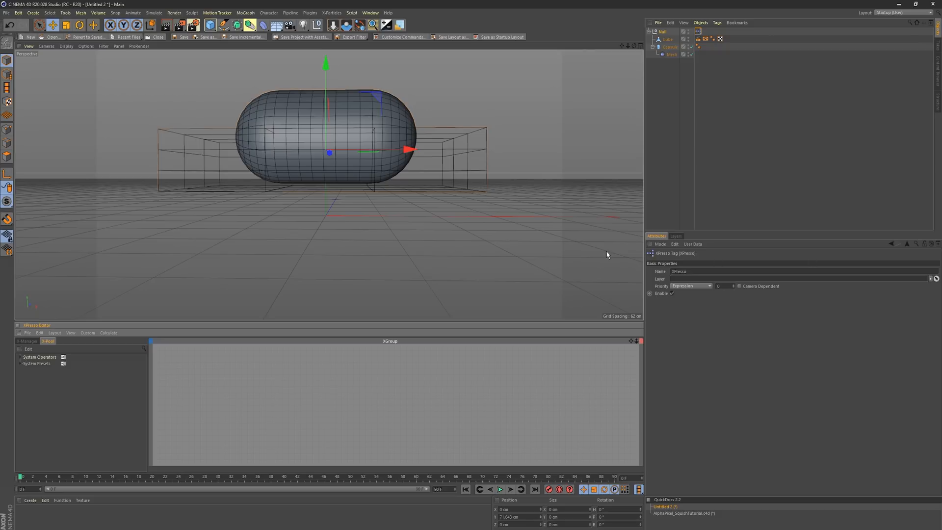
click(669, 39)
text(Deform)
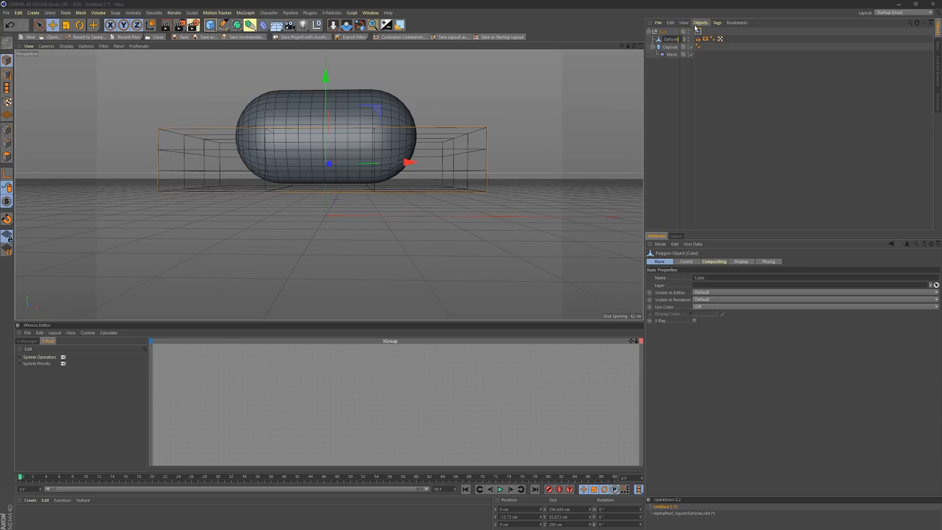
click(671, 40)
text(er Geometry)
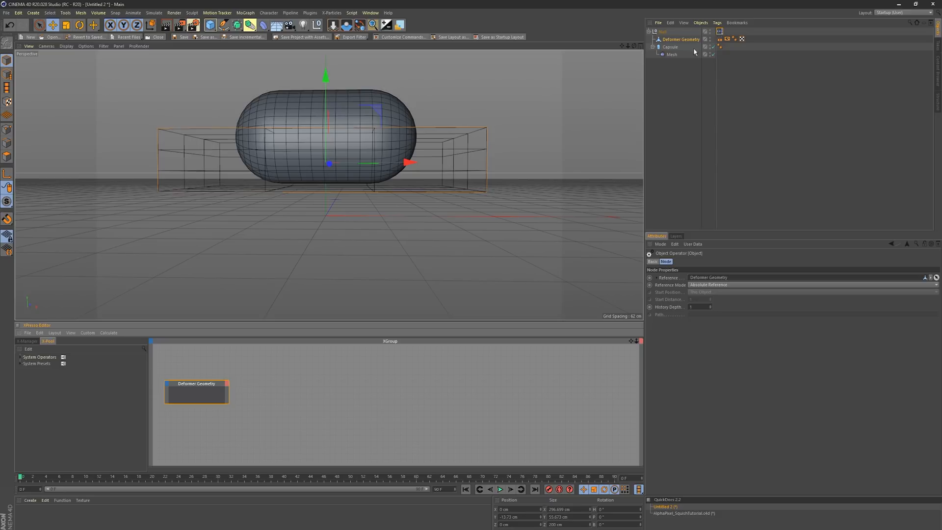
mouse_move(682, 50)
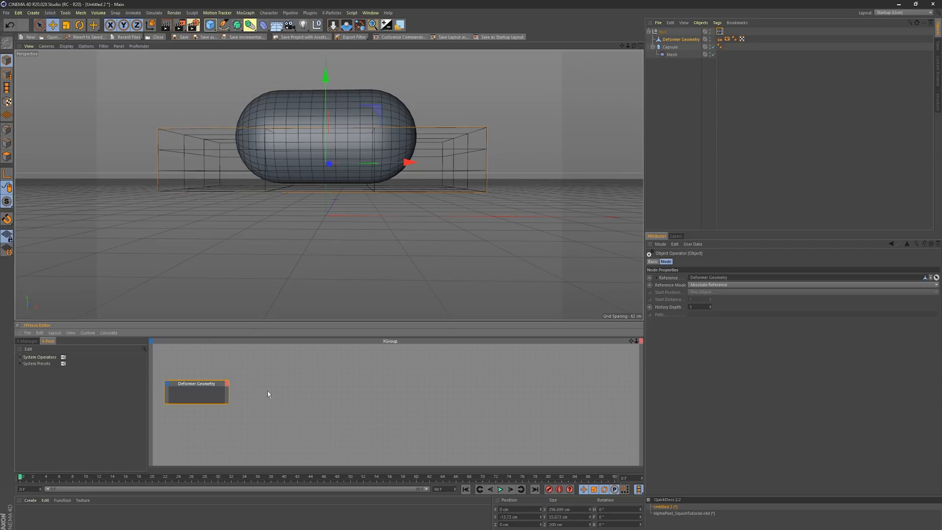
- Add a Point node via operator search and expose Deformer Geometry's Object output
click(22, 357)
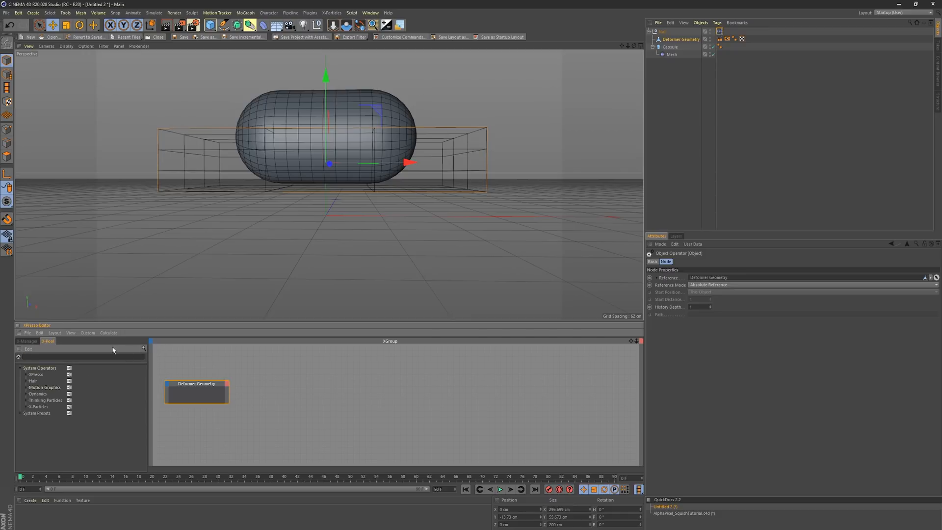
text(point)
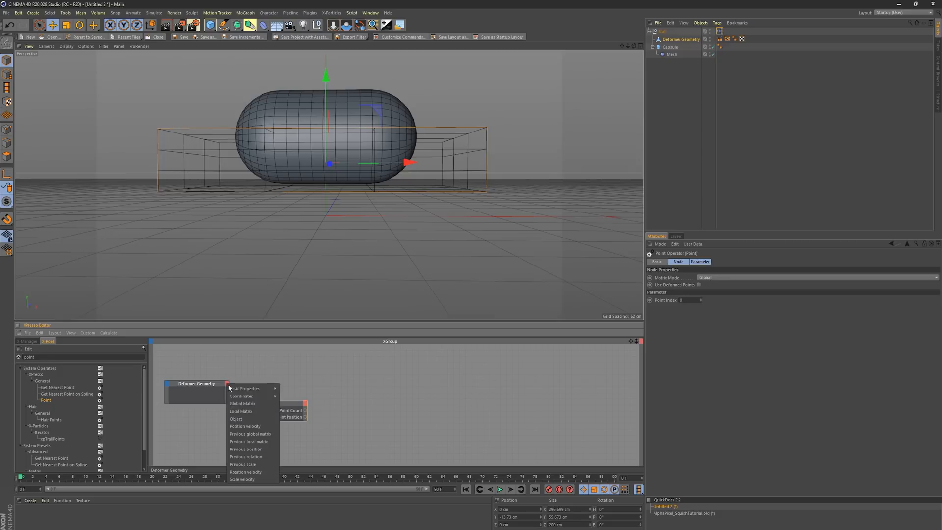
click(236, 419)
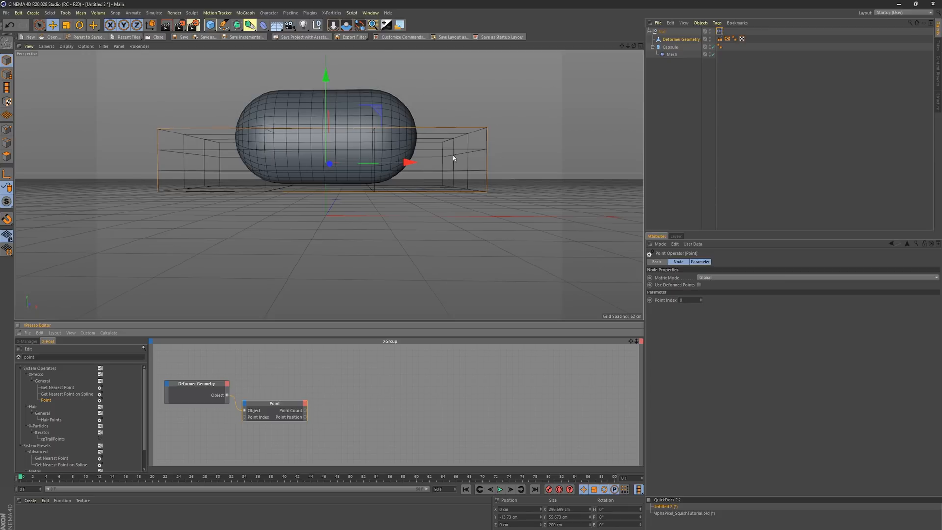
mouse_move(347, 342)
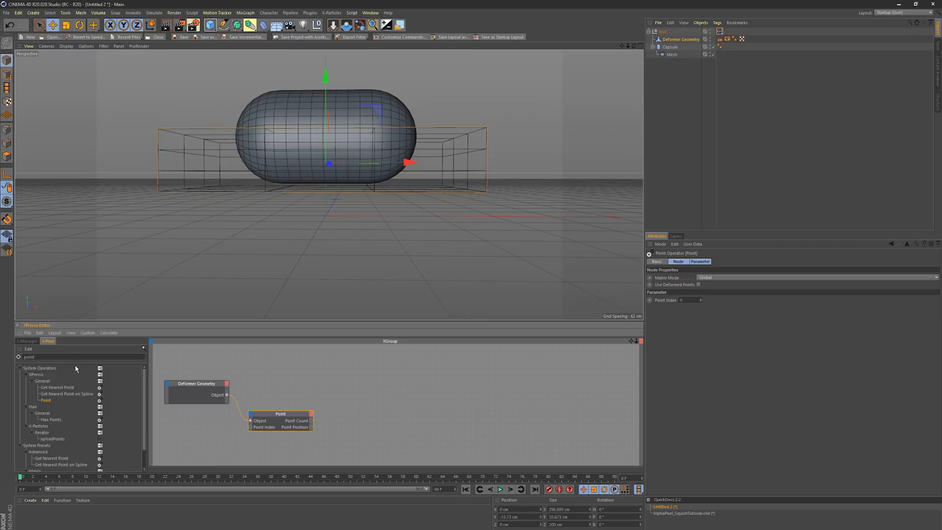
- Add an Iteration node fed by Point Count, driving a second Point node's index
text(itera)
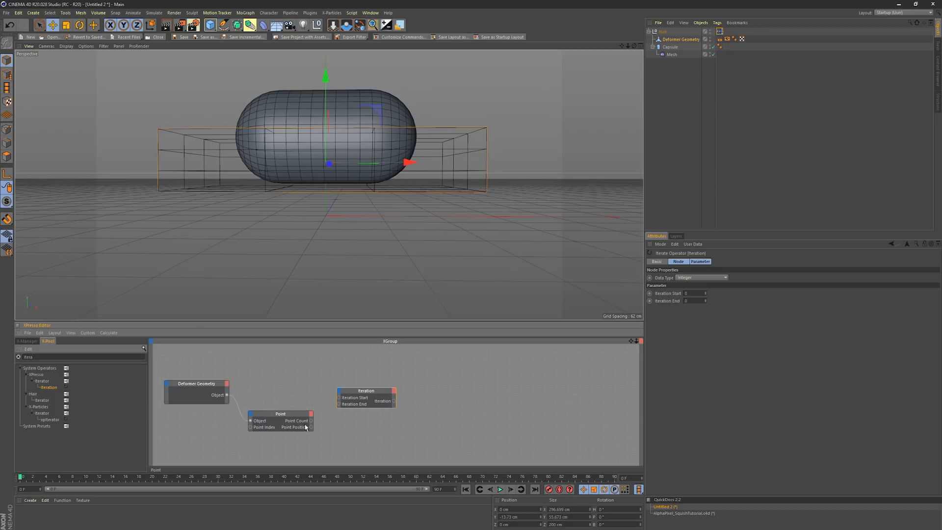
drag(308, 421, 339, 398)
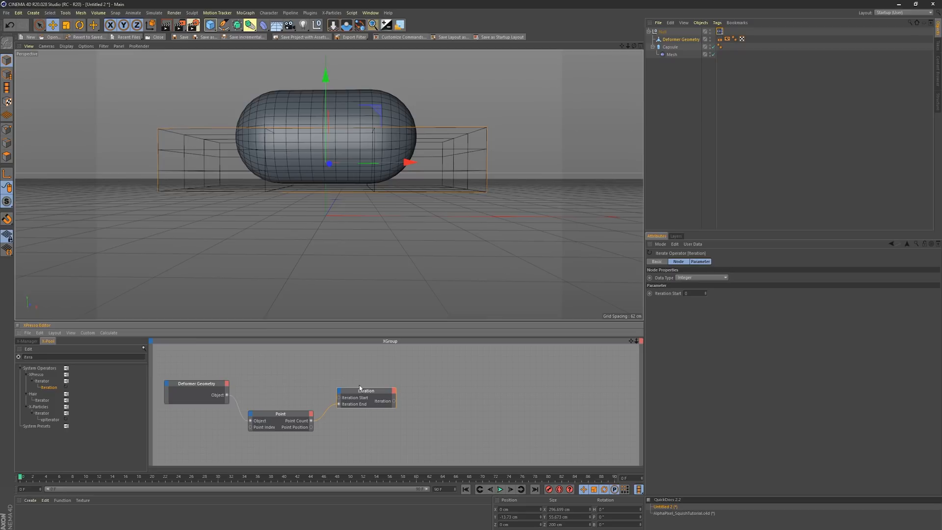
mouse_move(219, 206)
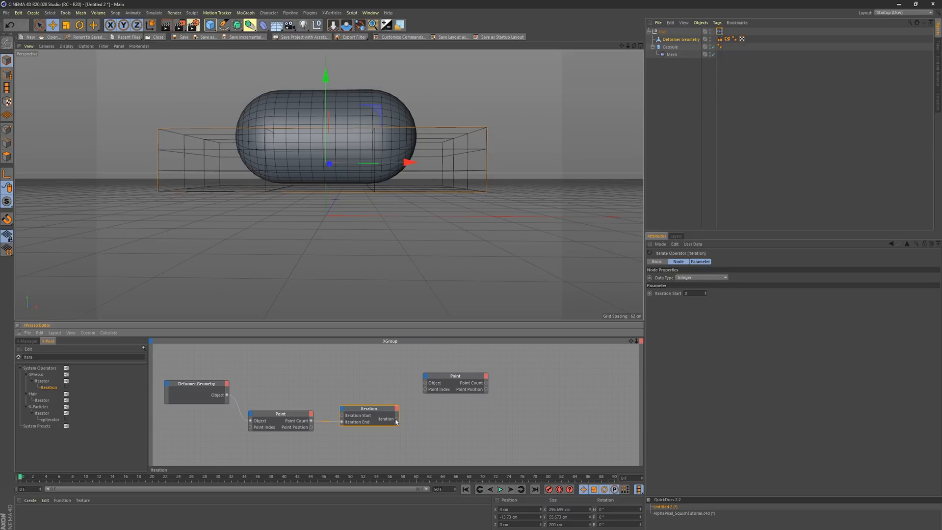
click(455, 375)
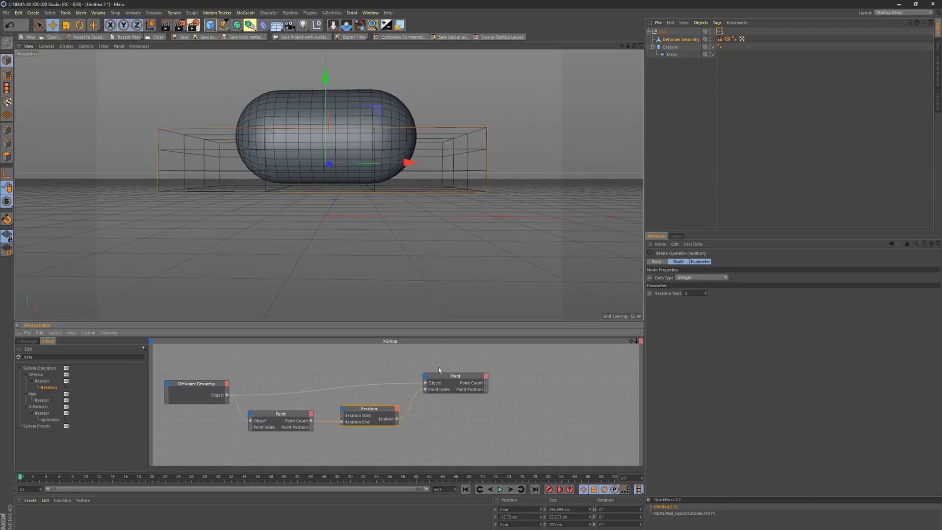
click(198, 365)
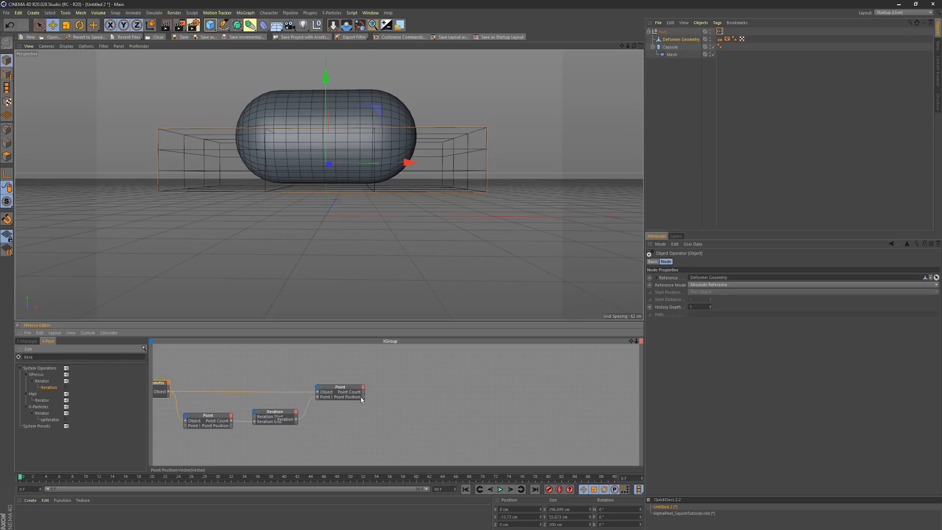
mouse_move(362, 397)
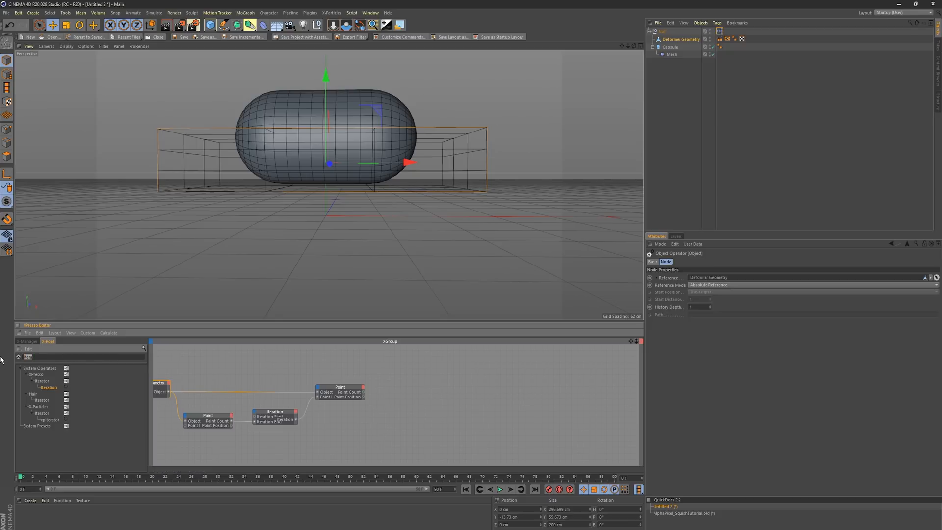
- Add Vector2Reals and Reals2Vector nodes, placing the vector-combining node further right
text(vector)
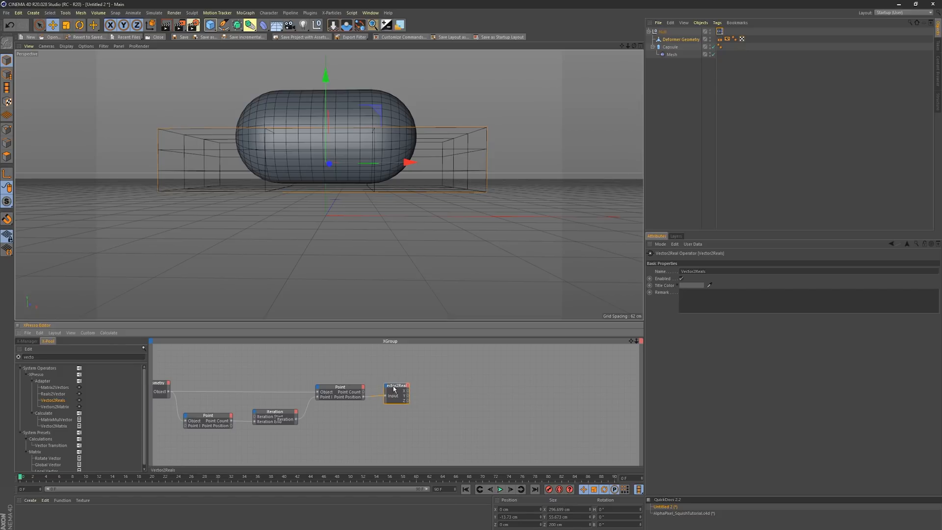
mouse_move(352, 362)
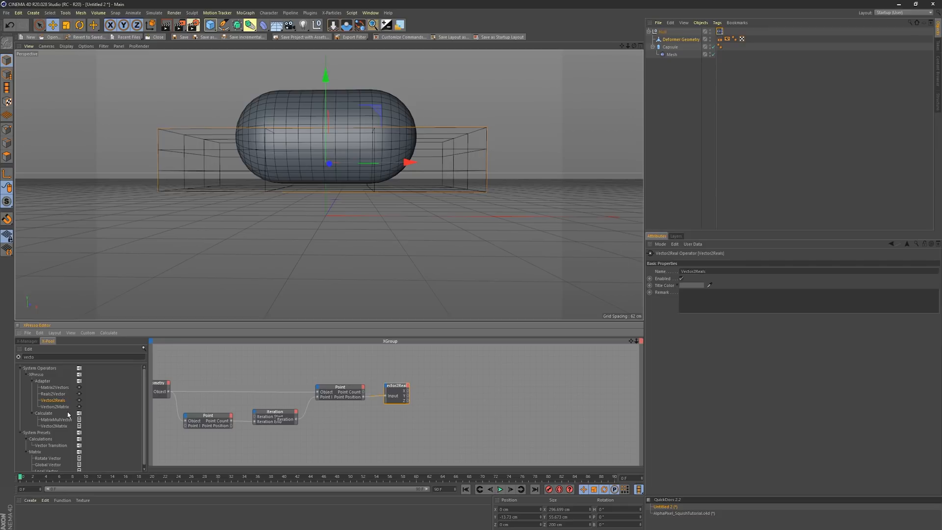
click(53, 393)
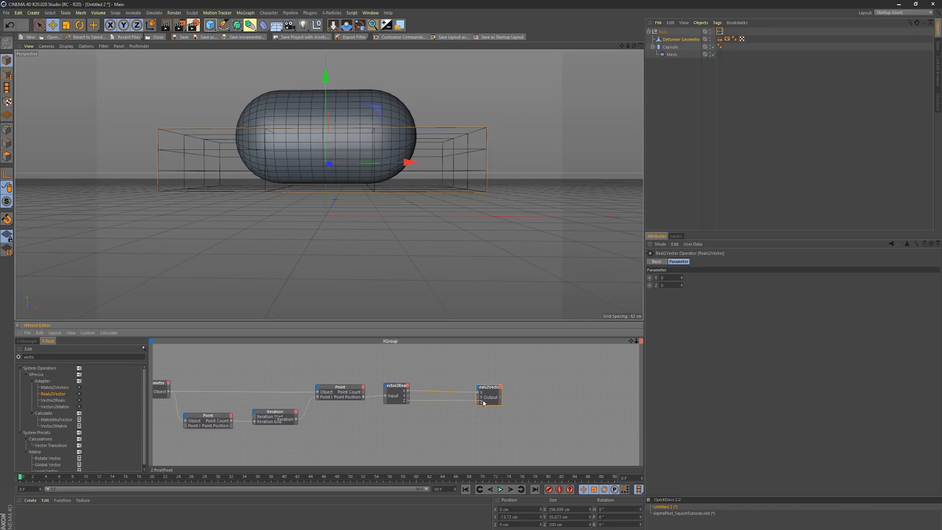
drag(488, 397, 521, 396)
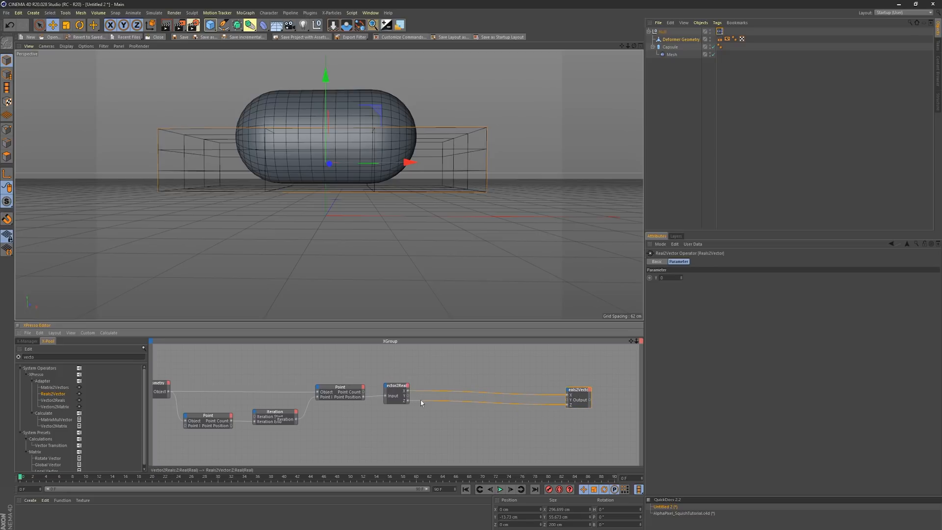
mouse_move(346, 409)
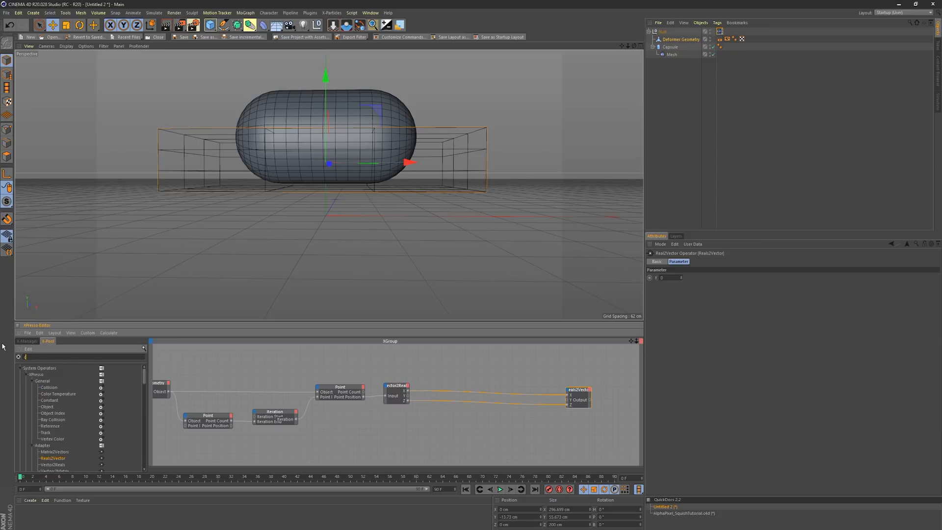
- Add a Compare node, feed it the Y value, and choose its comparison function
text(compa)
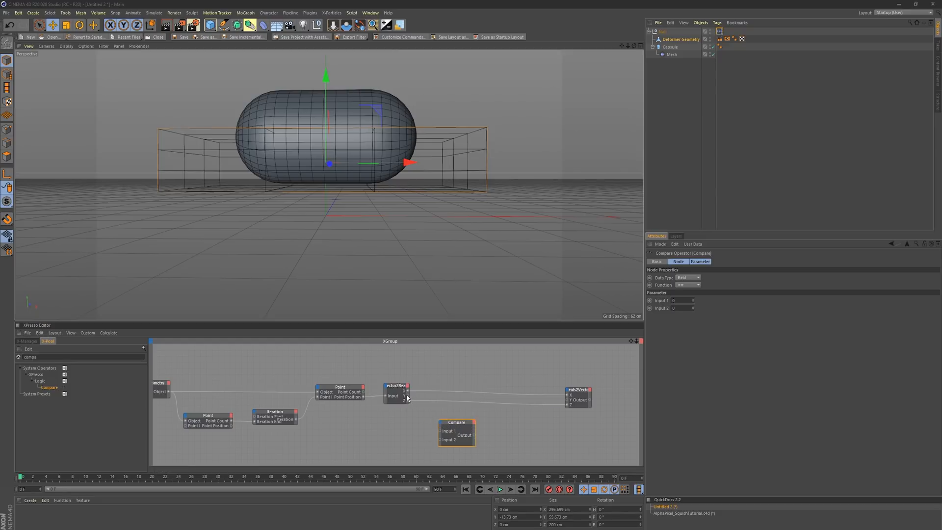
click(396, 385)
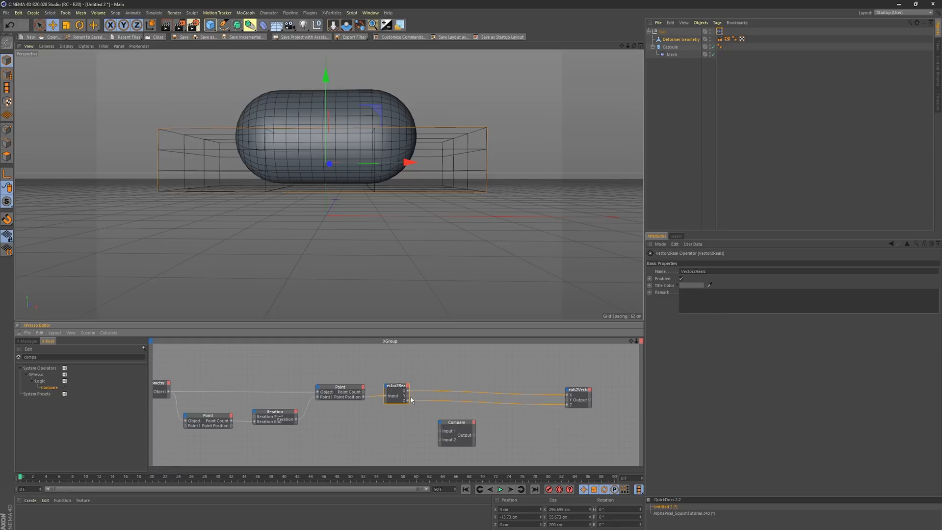
drag(410, 399, 440, 431)
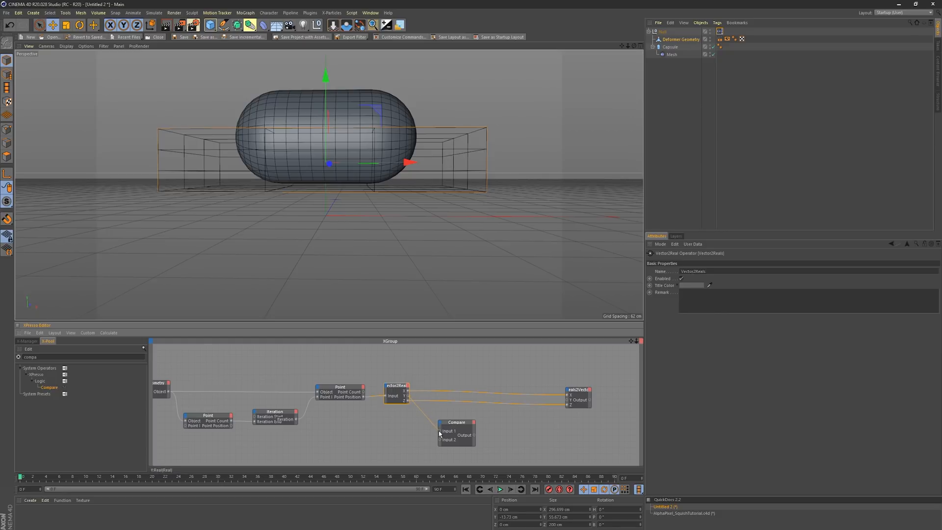
click(456, 423)
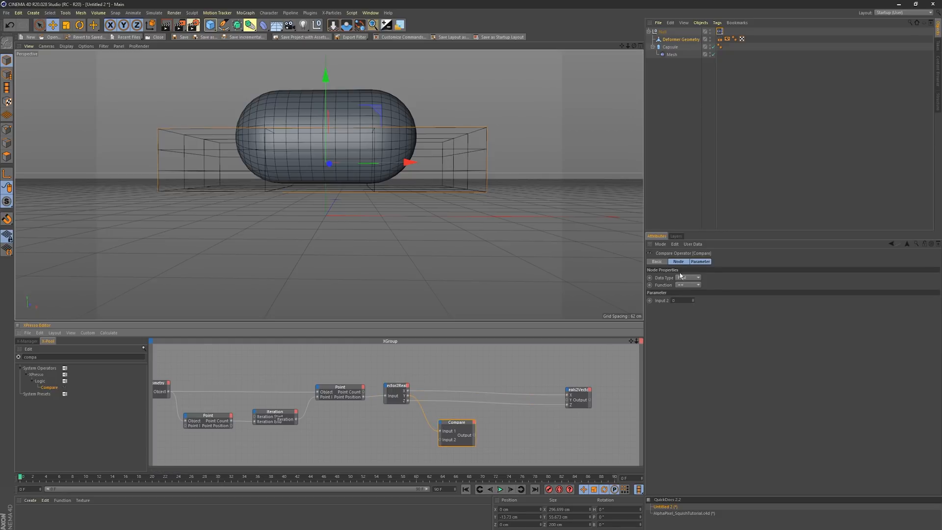
click(688, 277)
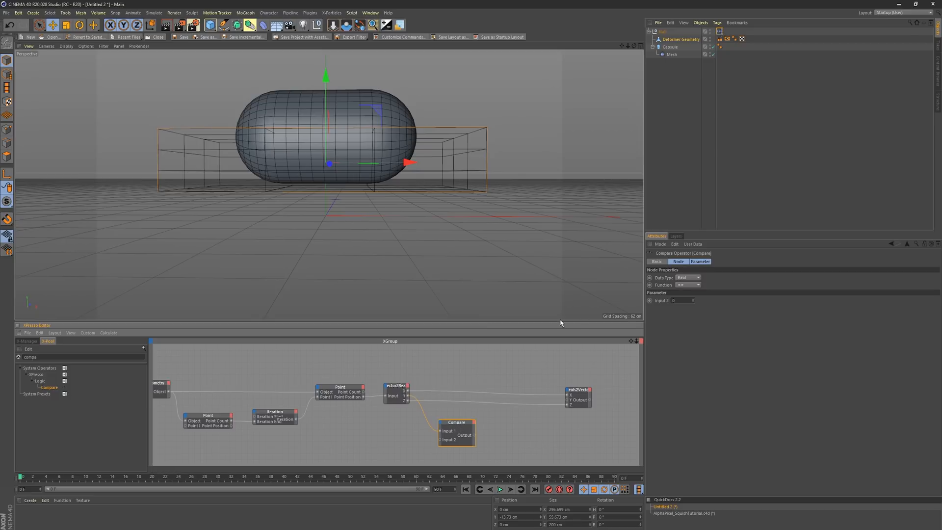
click(688, 285)
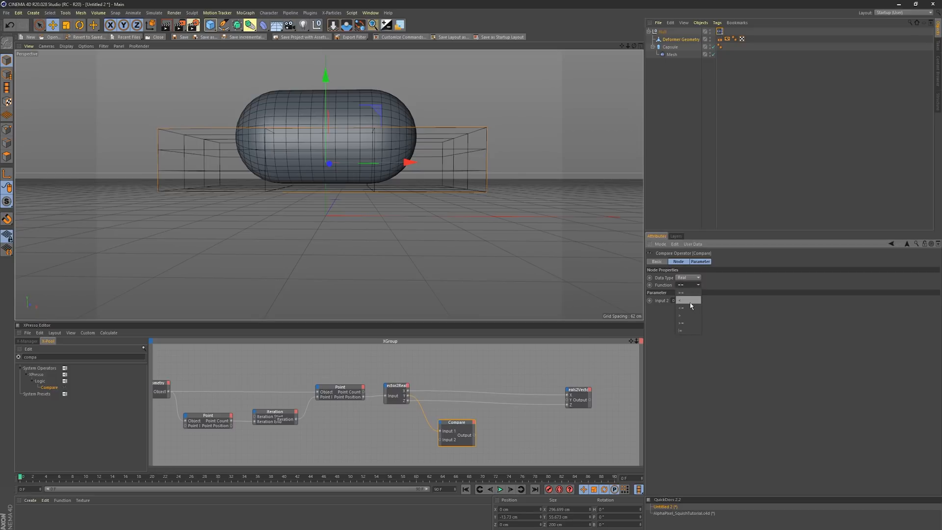
click(680, 307)
text(cond)
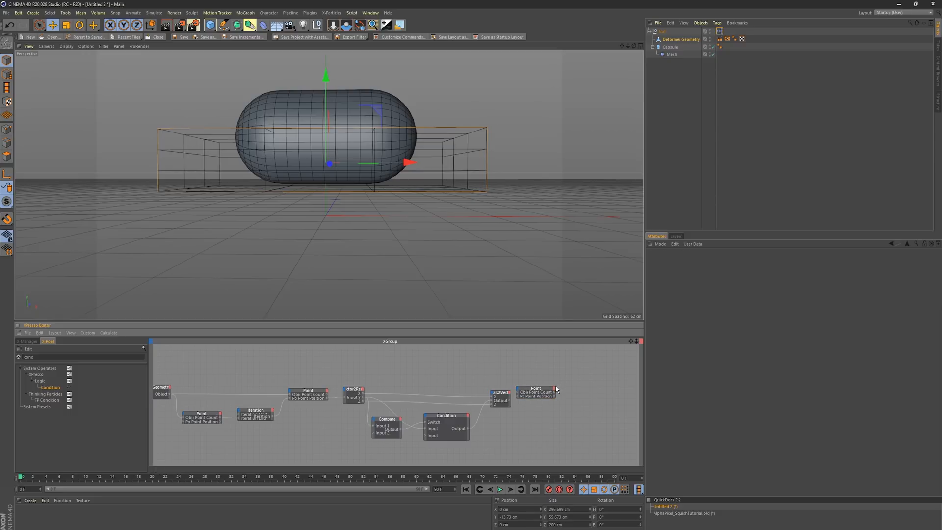
- Wire the Deformer Geometry object output into the new Point node
click(535, 391)
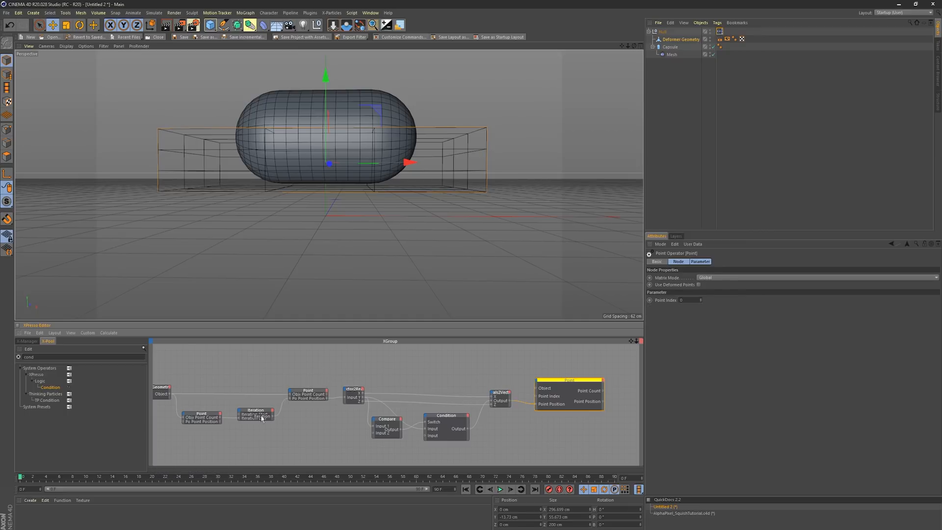
click(256, 413)
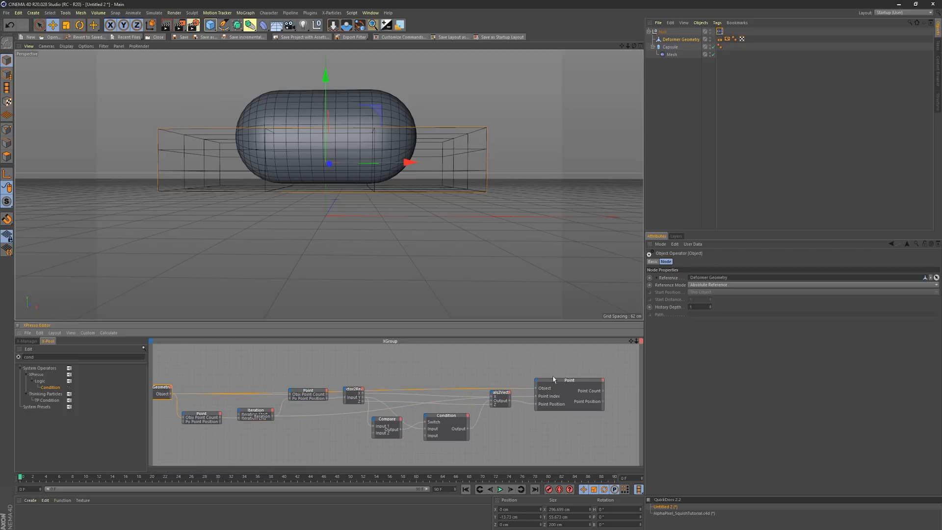
mouse_move(533, 331)
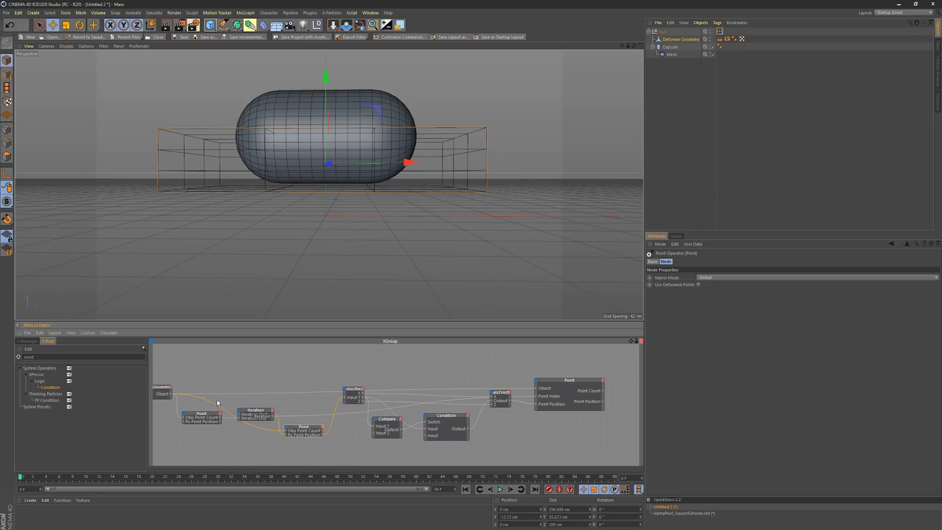
mouse_move(479, 385)
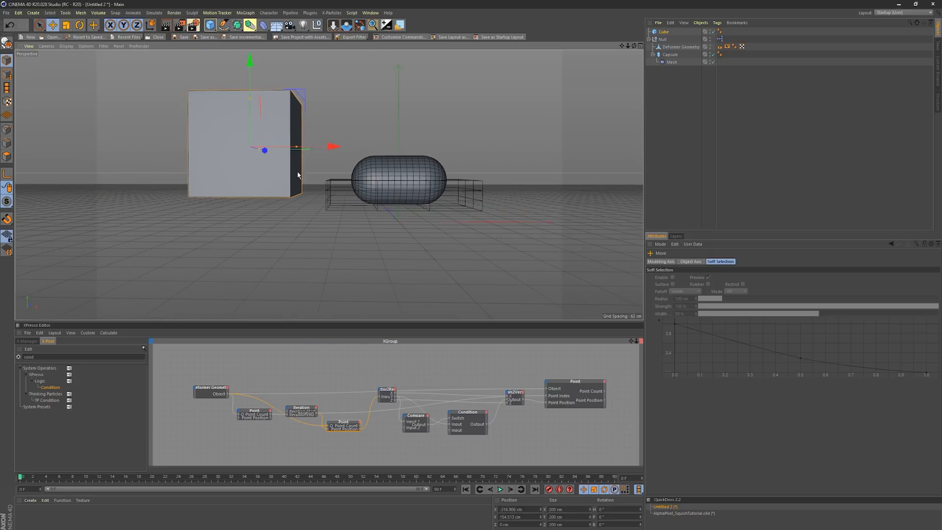
mouse_move(266, 92)
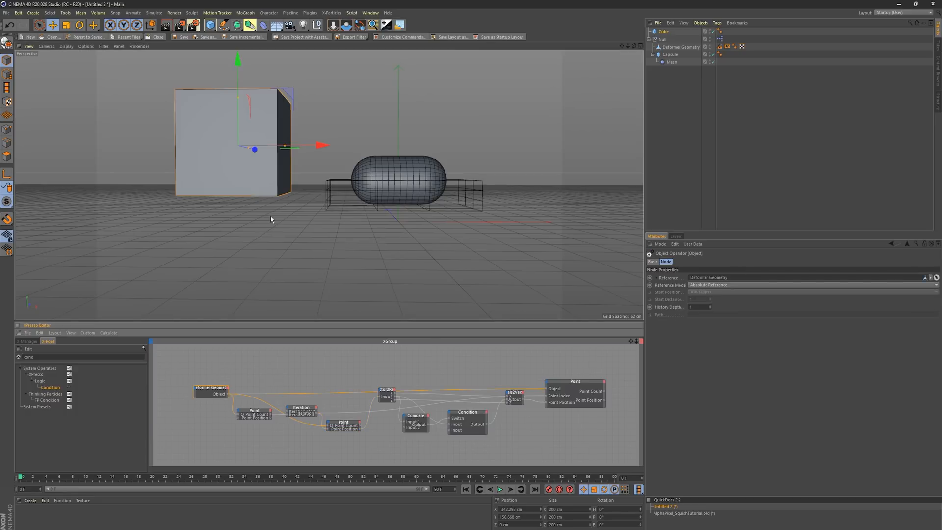
- Reference the test cube in the object node, then raise, squash and sink it below the floor
click(663, 32)
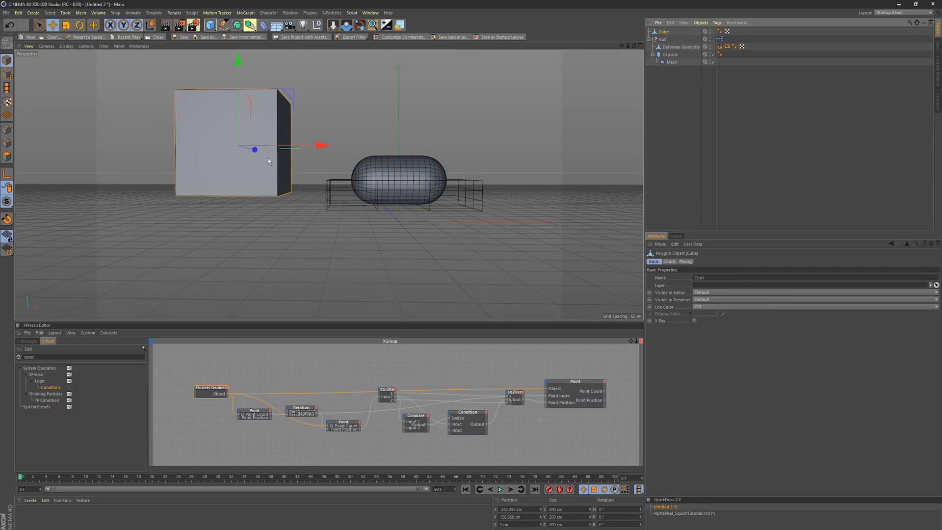
click(210, 390)
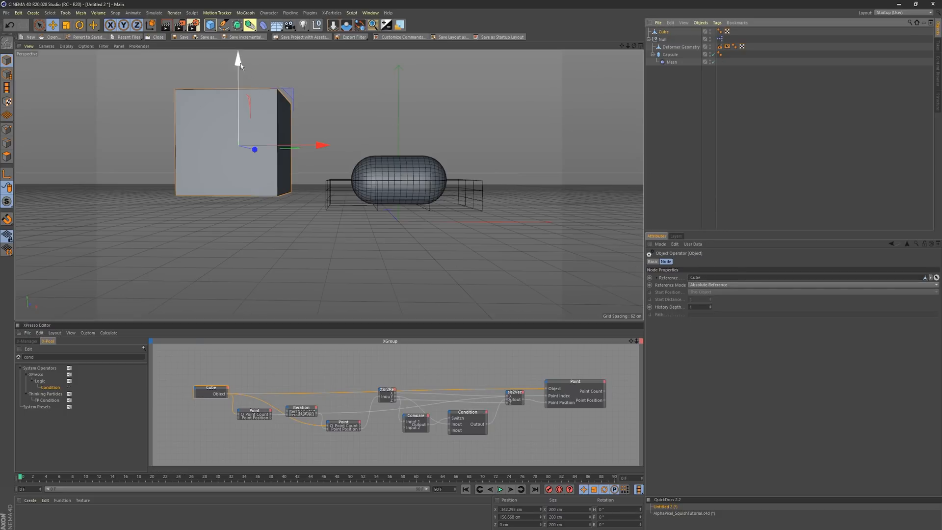
drag(238, 57, 239, 81)
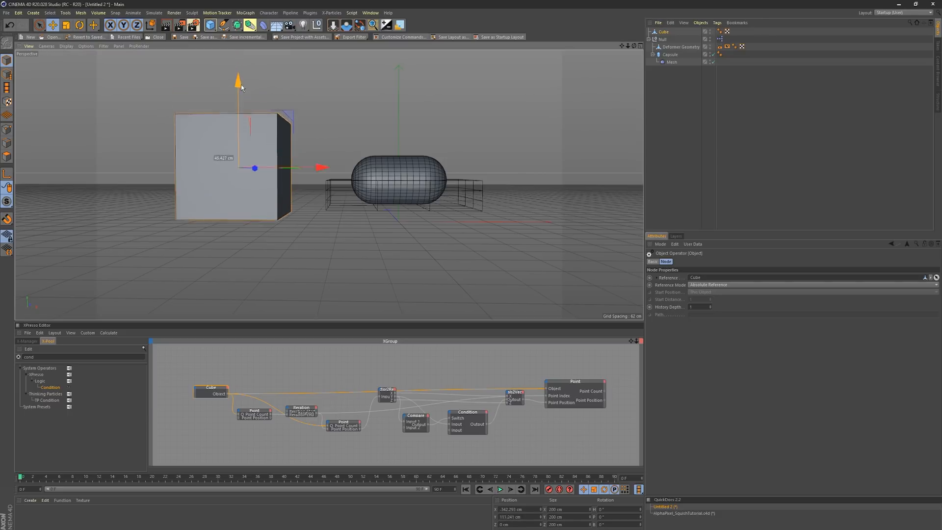
drag(239, 81, 239, 134)
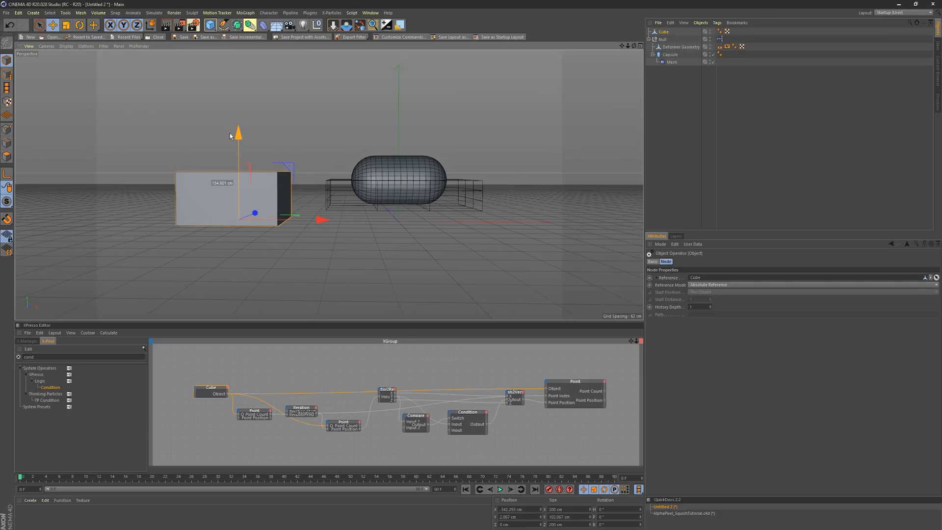
drag(239, 136, 239, 63)
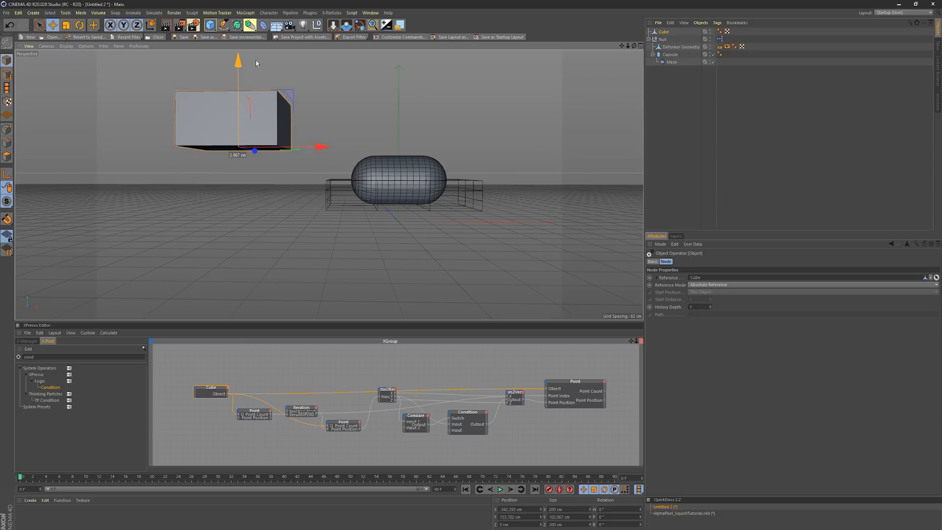
drag(239, 148, 239, 222)
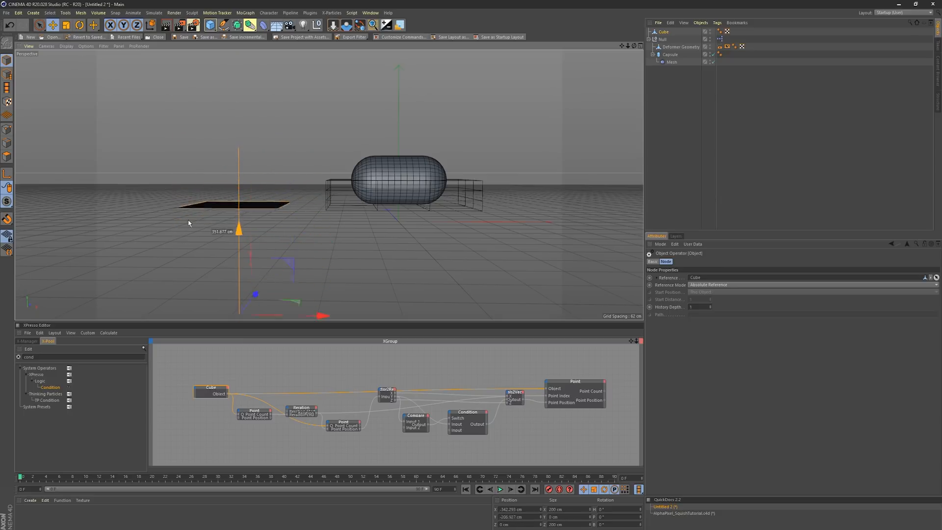
drag(239, 230, 238, 258)
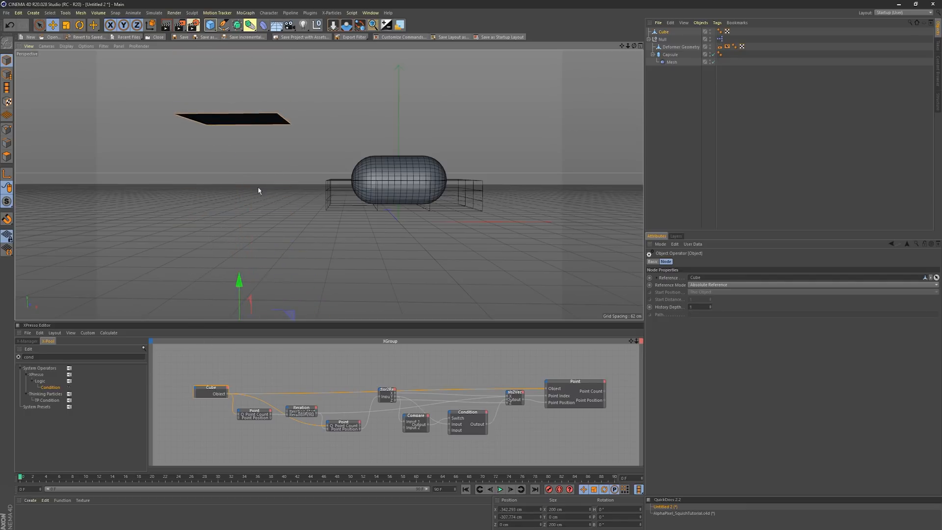
mouse_move(272, 166)
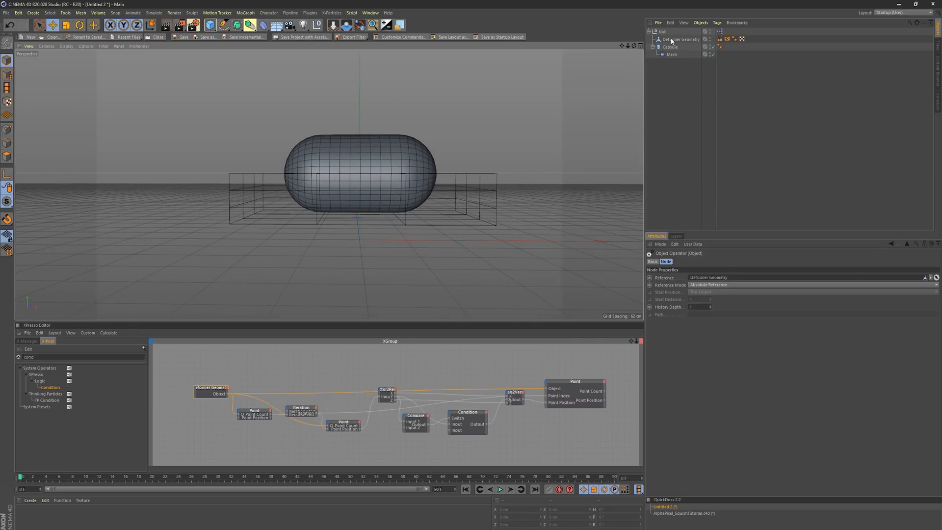
- Duplicate Deformer Geometry and rename the copy 'Deformer Geometry Original'
click(681, 39)
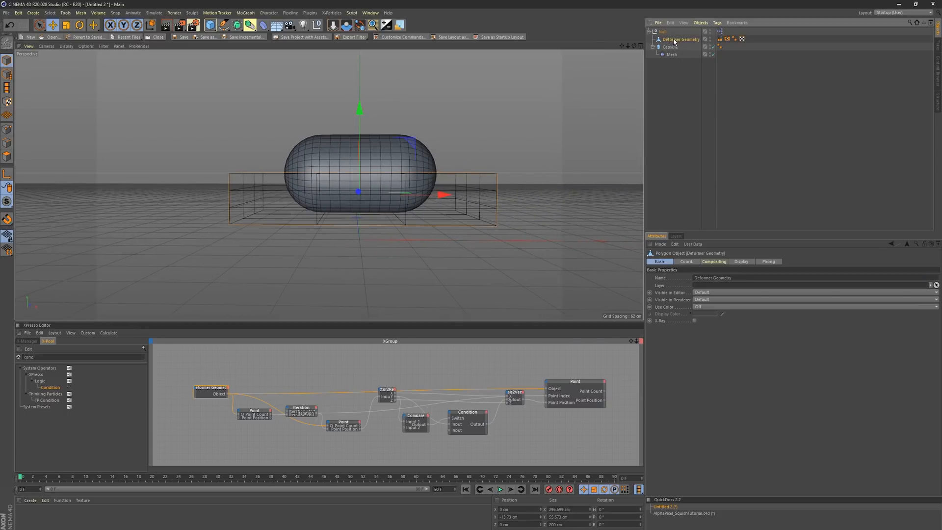
mouse_move(679, 39)
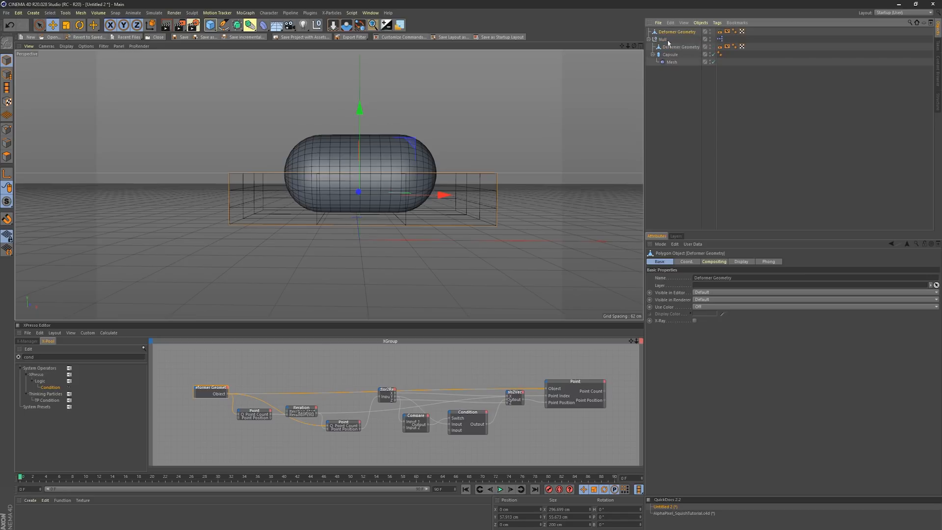
double_click(675, 31)
text( Original)
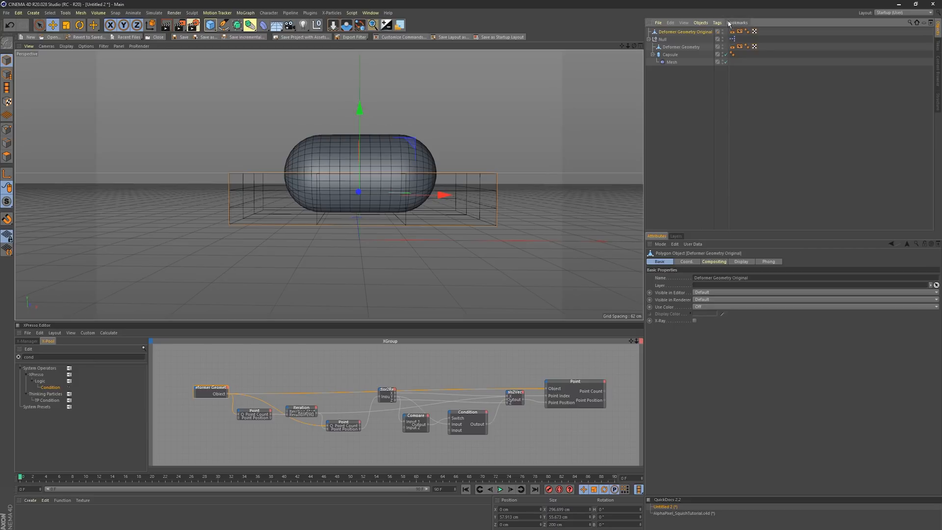
mouse_move(433, 152)
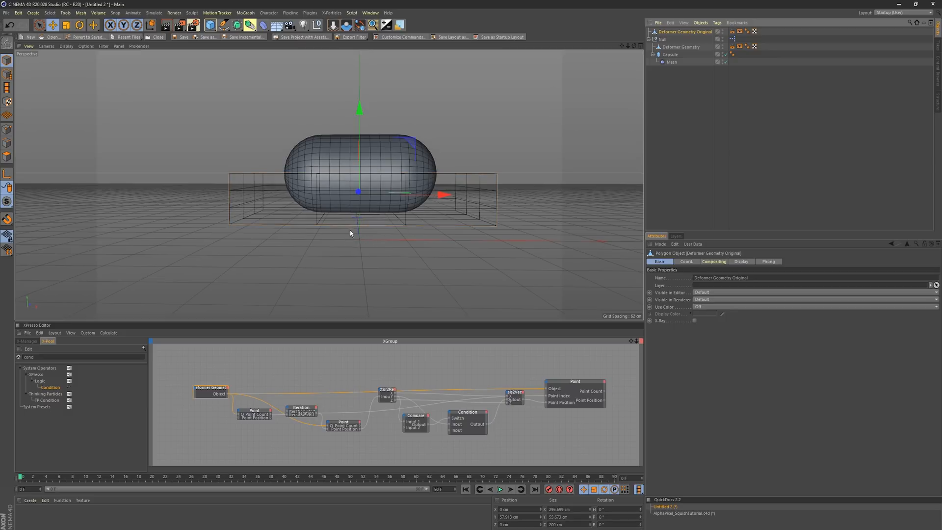
click(680, 47)
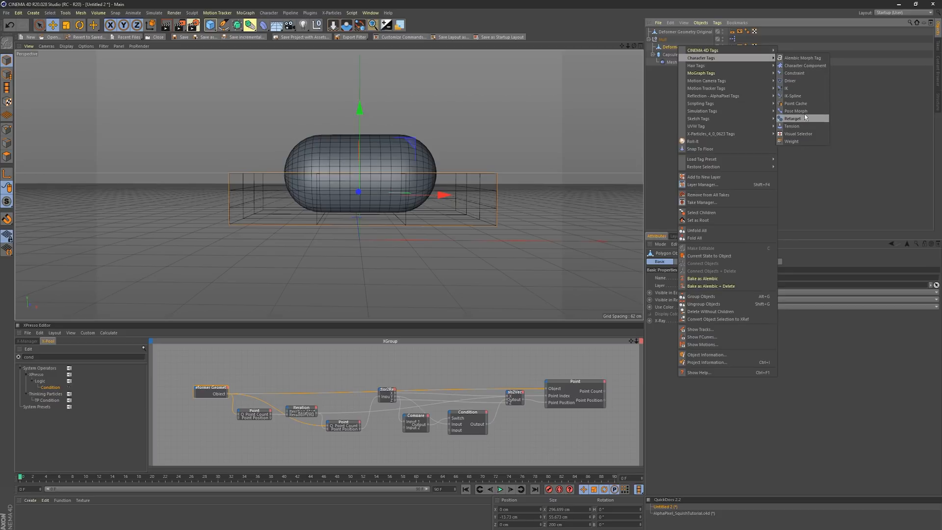
- Add a Pose Morph tag with Points enabled, using Deformer Geometry Original as Pose 0's target
click(795, 111)
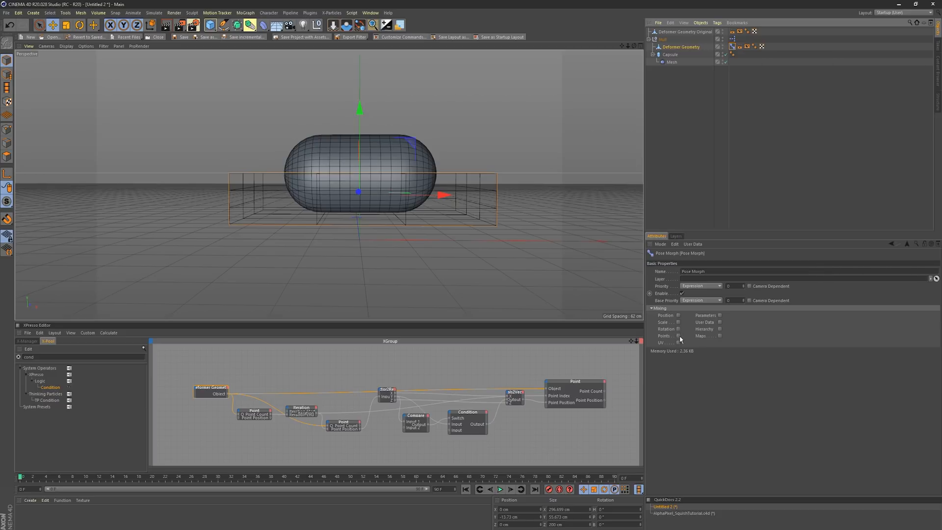
click(676, 262)
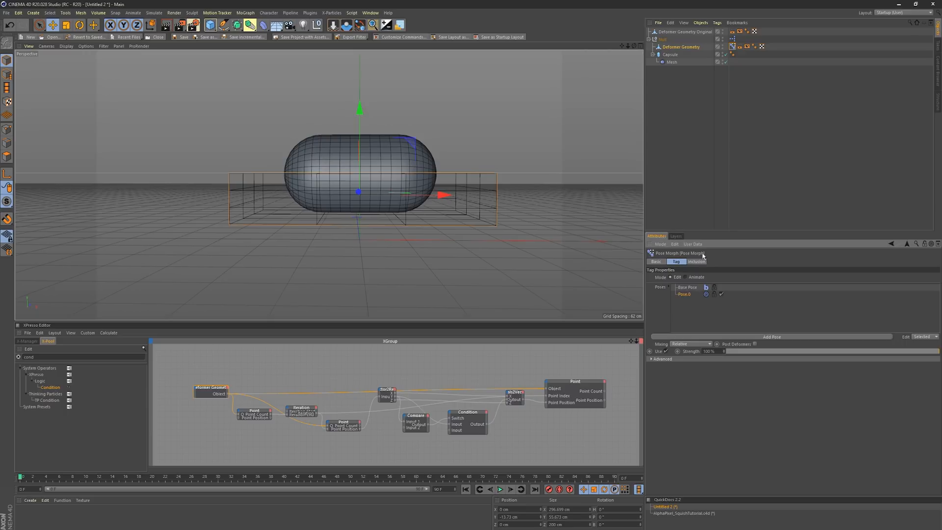
click(685, 32)
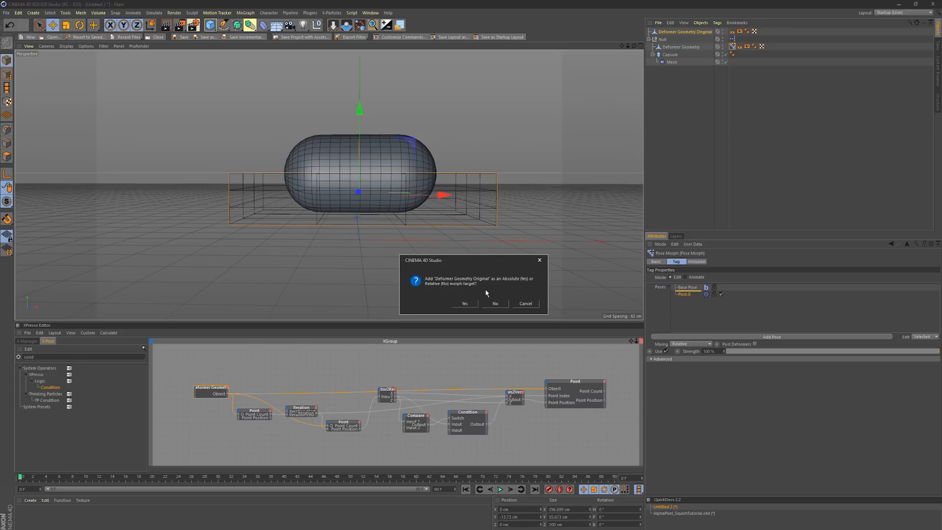
click(465, 303)
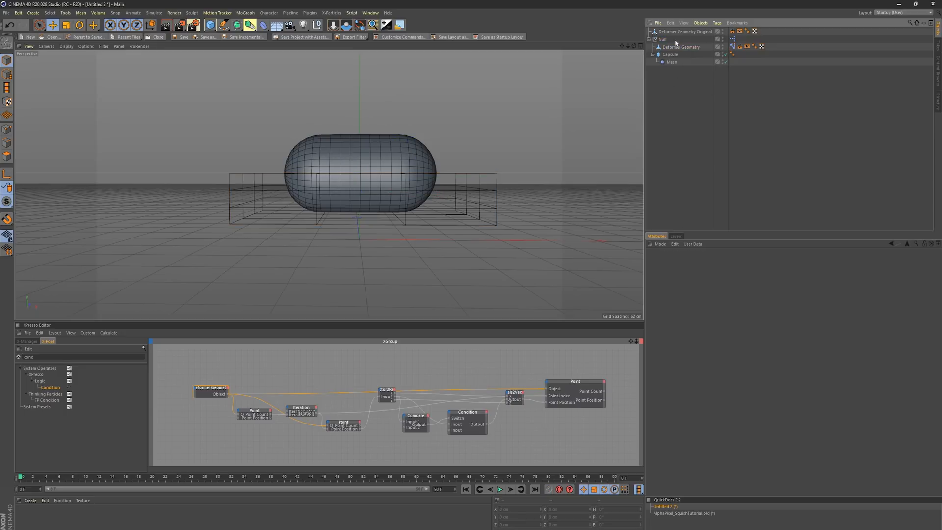
- Lift the rig Null to test the squish, then move the XPresso tag onto Null.1
click(664, 39)
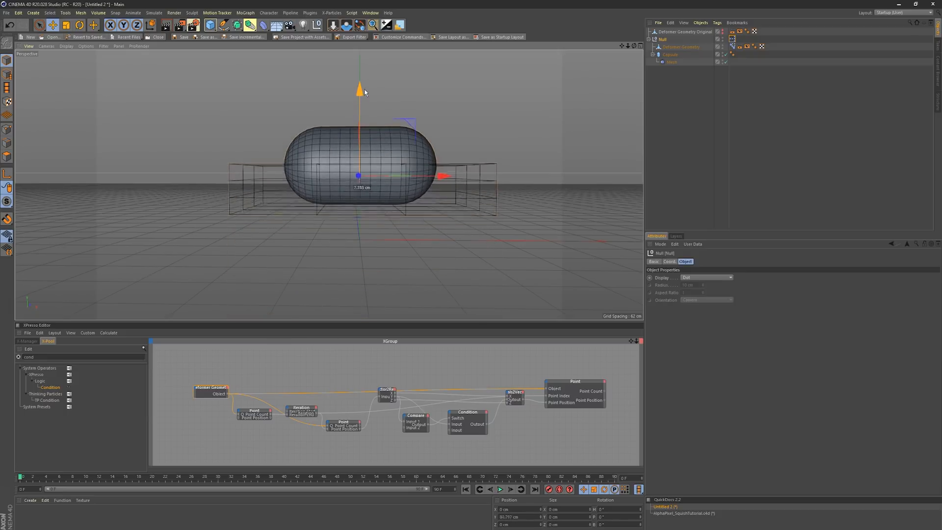
drag(358, 87, 358, 72)
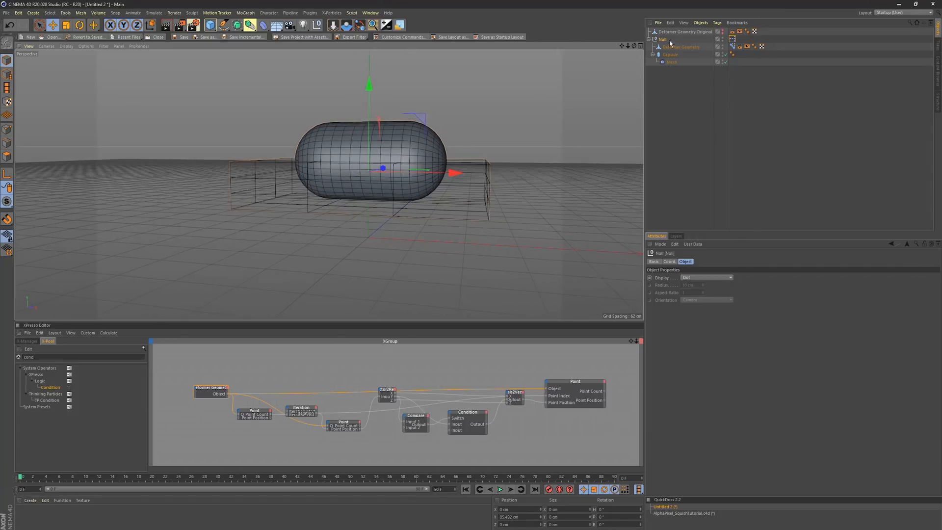
mouse_move(670, 43)
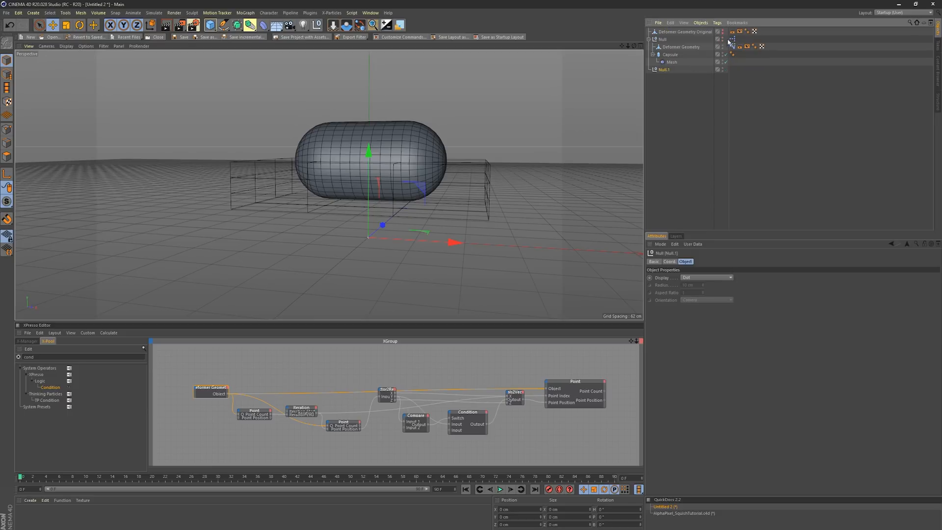
click(733, 69)
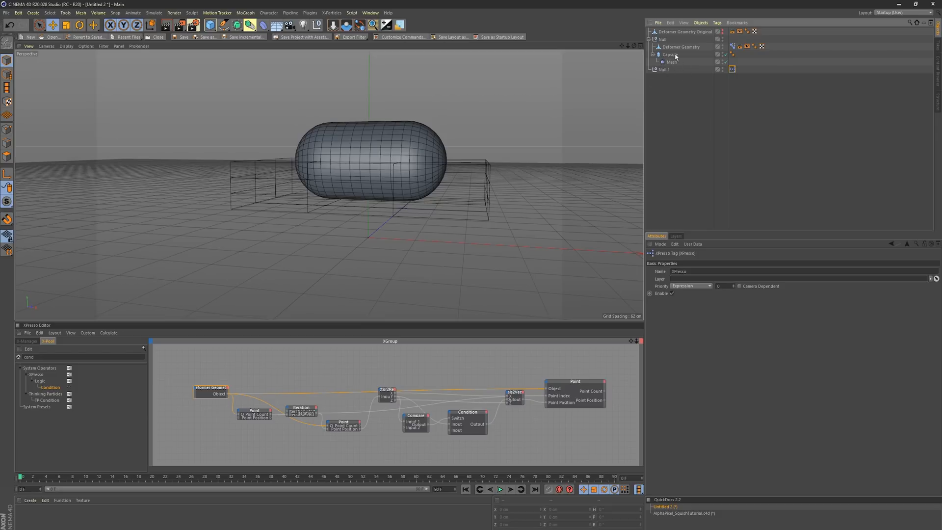
click(663, 40)
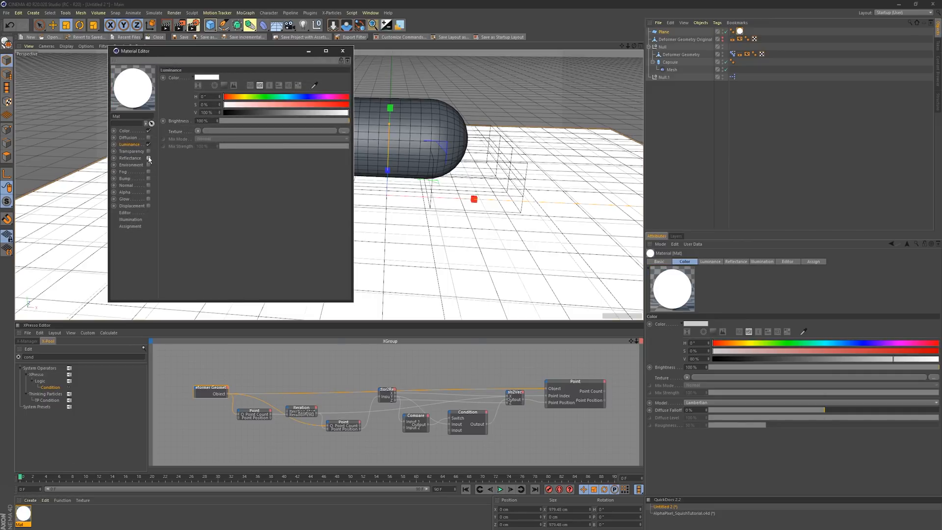
- Toggle Reflectance on the white material and switch the viewport to another shading mode
click(342, 51)
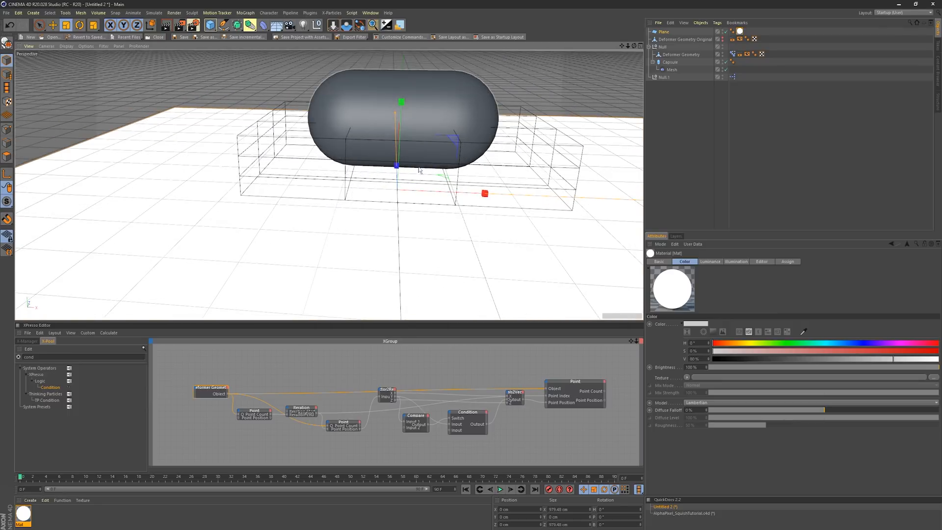
click(67, 45)
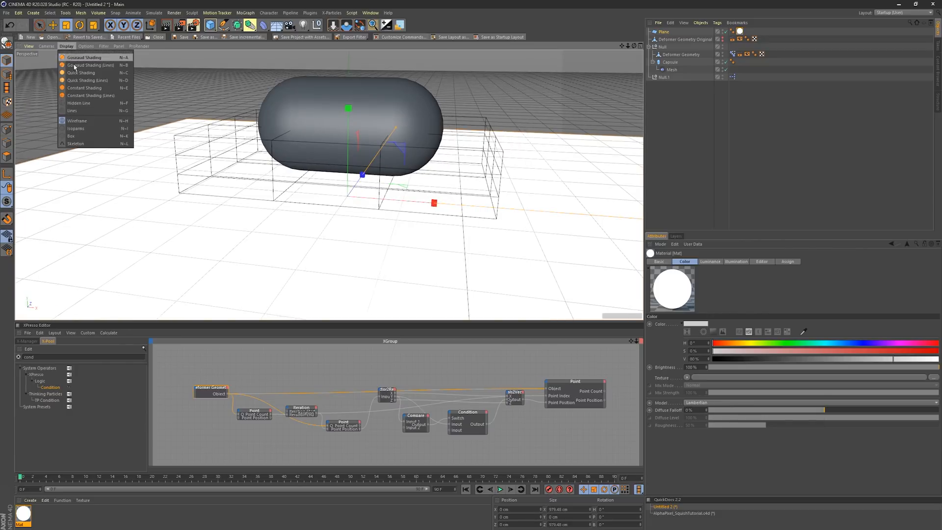
click(103, 46)
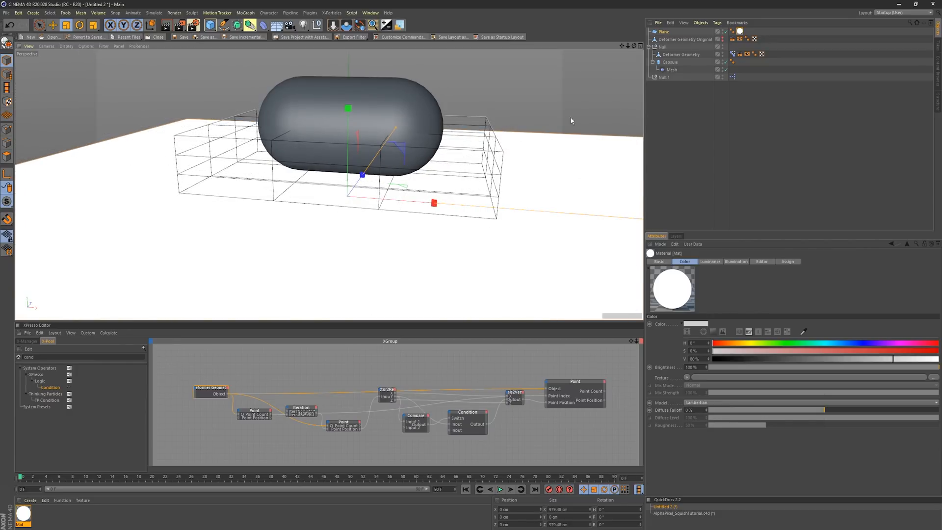
click(664, 31)
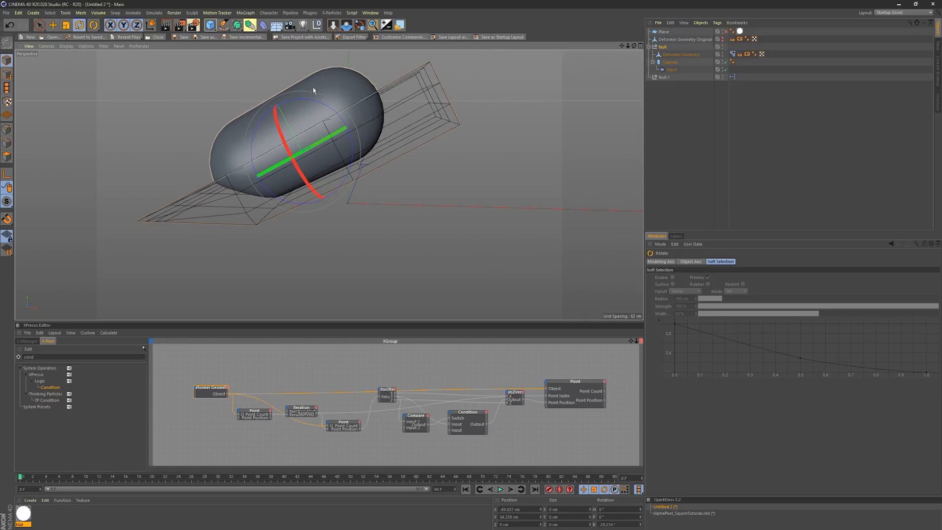
- Rotate the capsule to tilt the rig and its deformer cage against the floor
drag(313, 91, 325, 118)
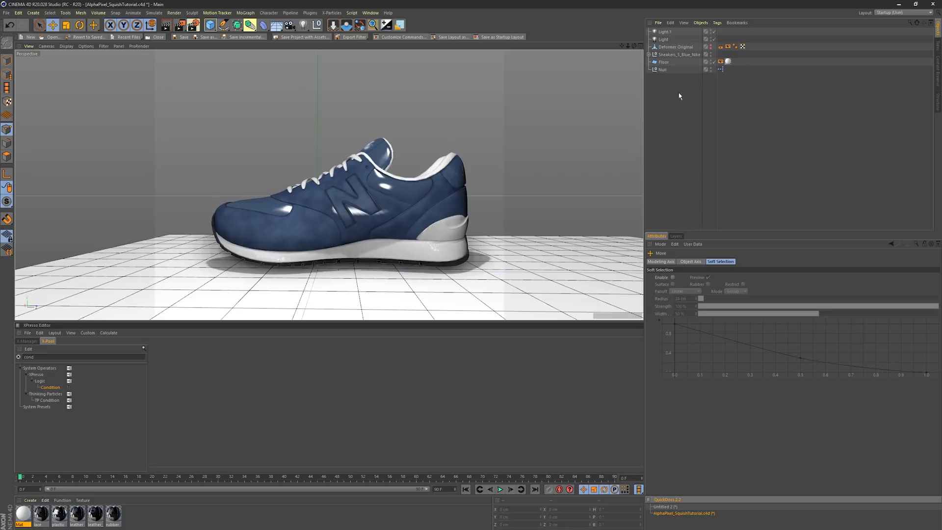
- Expand the sneaker's HyperNURBS hierarchy and inspect the Deformer node in its XPresso graph
click(656, 54)
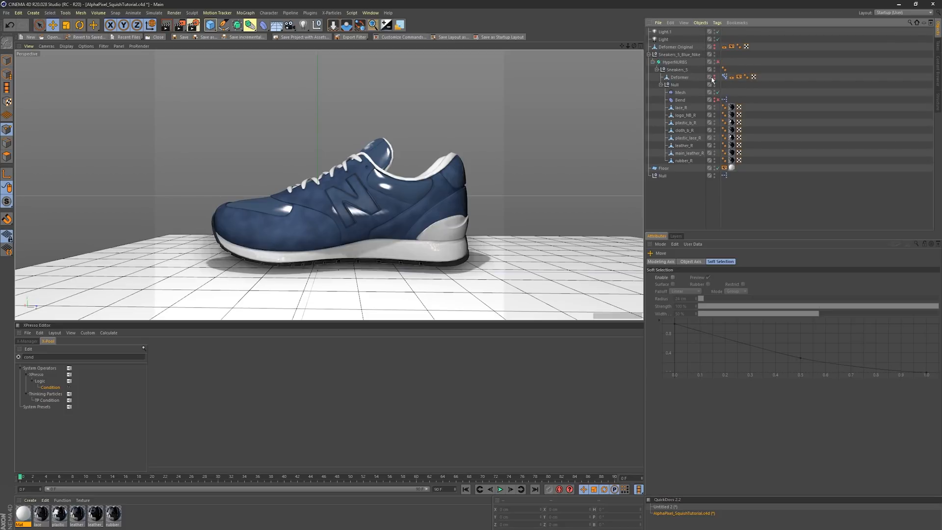
mouse_move(729, 87)
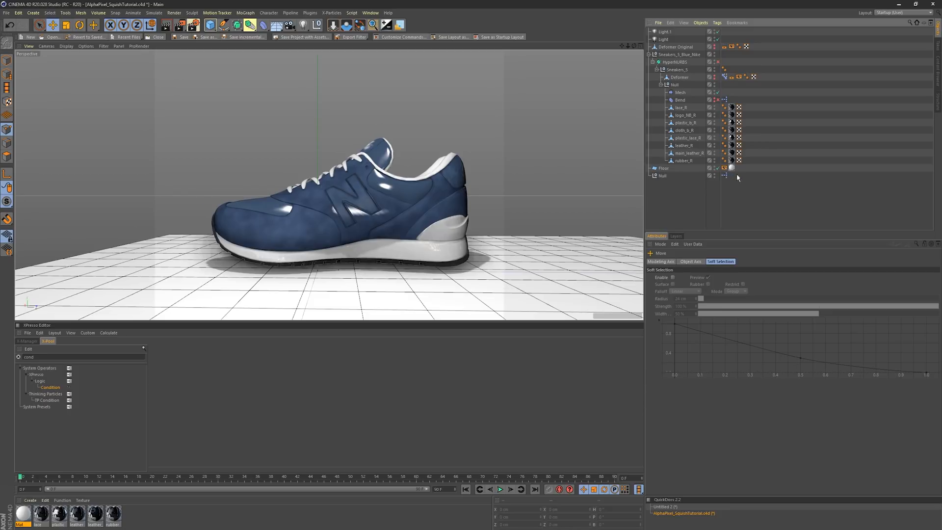
click(725, 175)
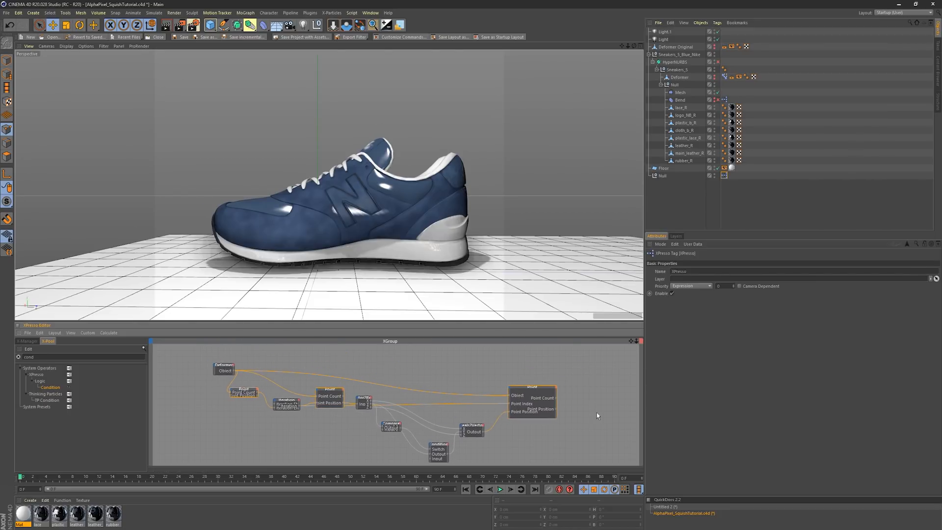
click(225, 366)
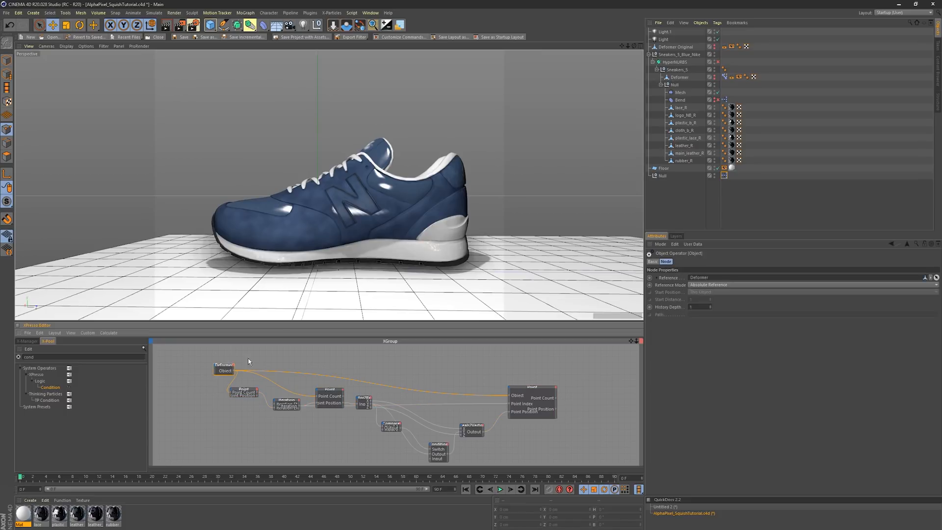
mouse_move(677, 54)
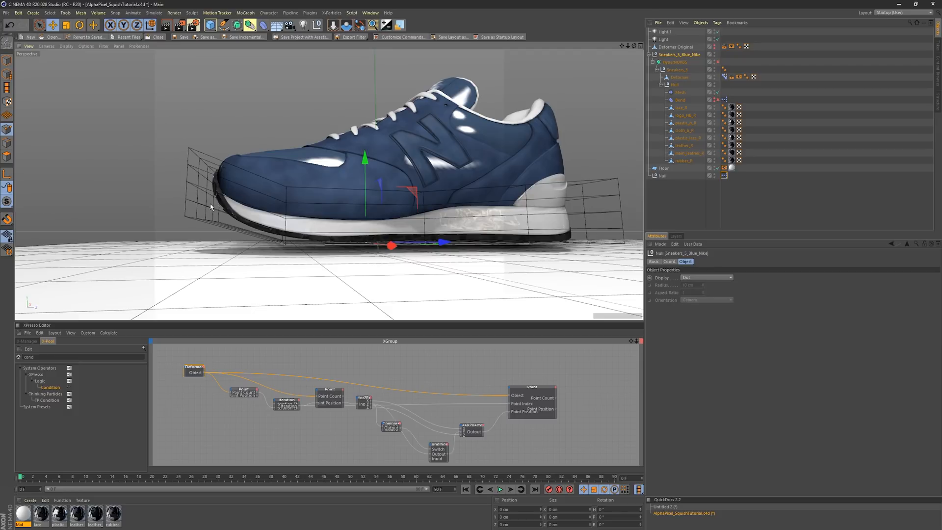
mouse_move(298, 217)
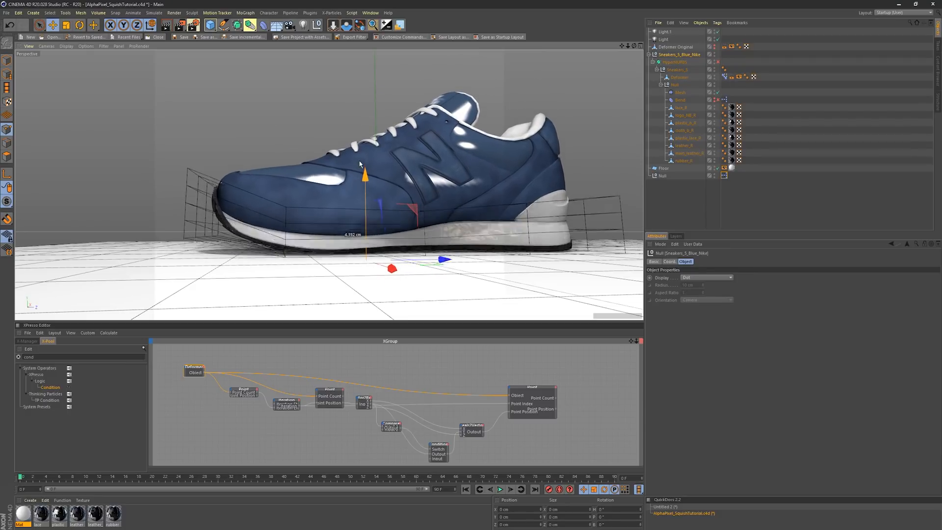
- Raise the sneaker, push it down into the floor, then lift it back onto the floor
drag(365, 180, 391, 237)
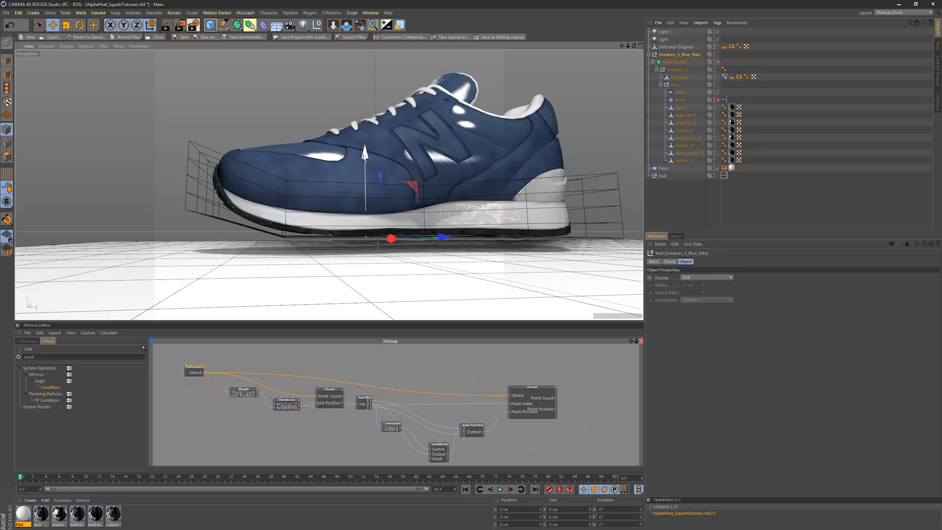
drag(364, 163, 365, 187)
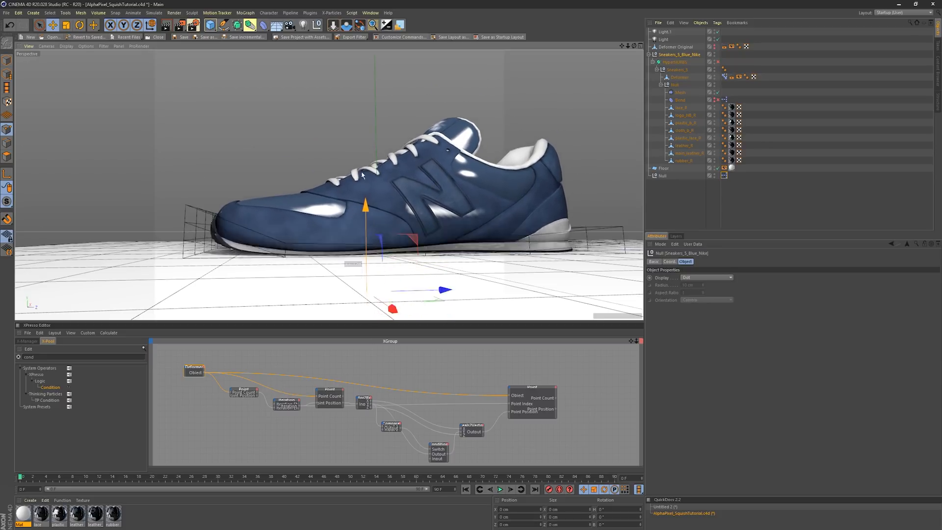
drag(365, 204, 365, 135)
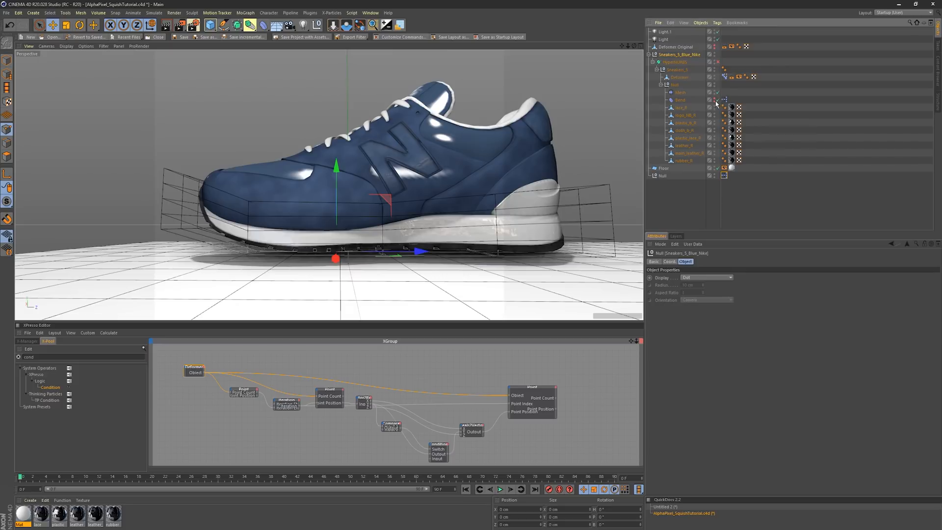
mouse_move(715, 104)
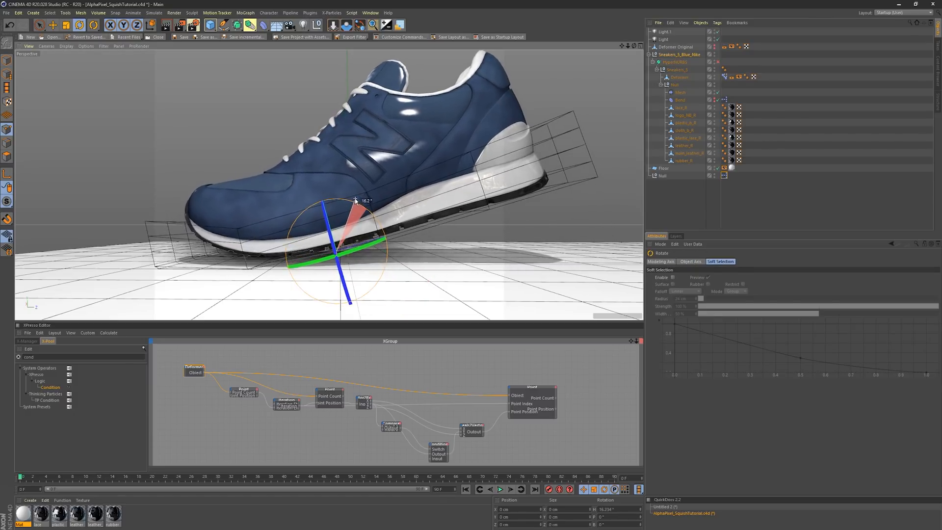
- Rotate the sneaker steeply toe-down and reposition it so its front sole flattens on the floor
drag(355, 204, 357, 252)
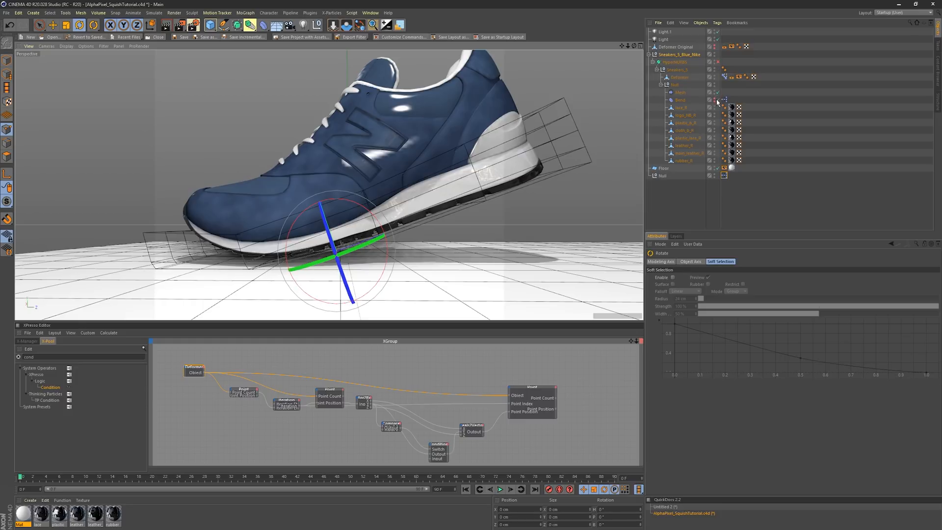
mouse_move(717, 101)
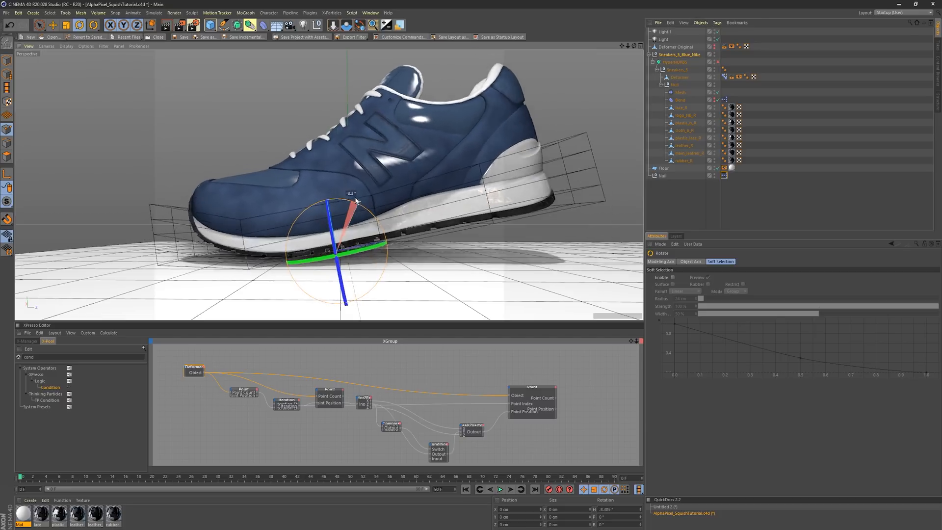
drag(354, 204, 350, 204)
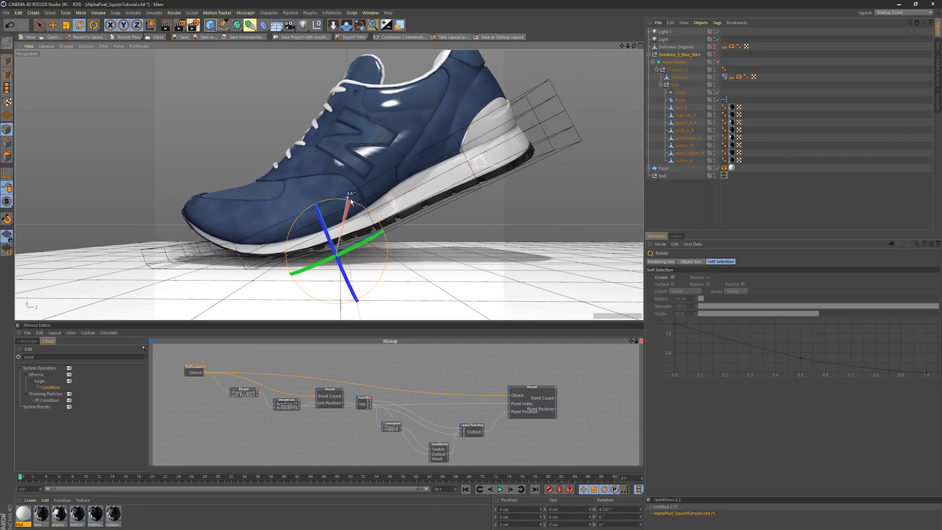
drag(350, 203, 364, 214)
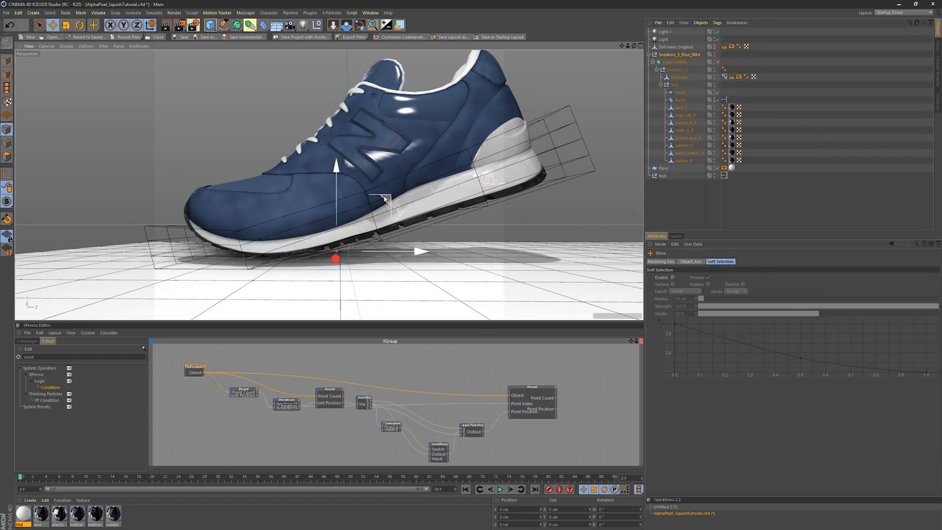
drag(385, 198, 363, 175)
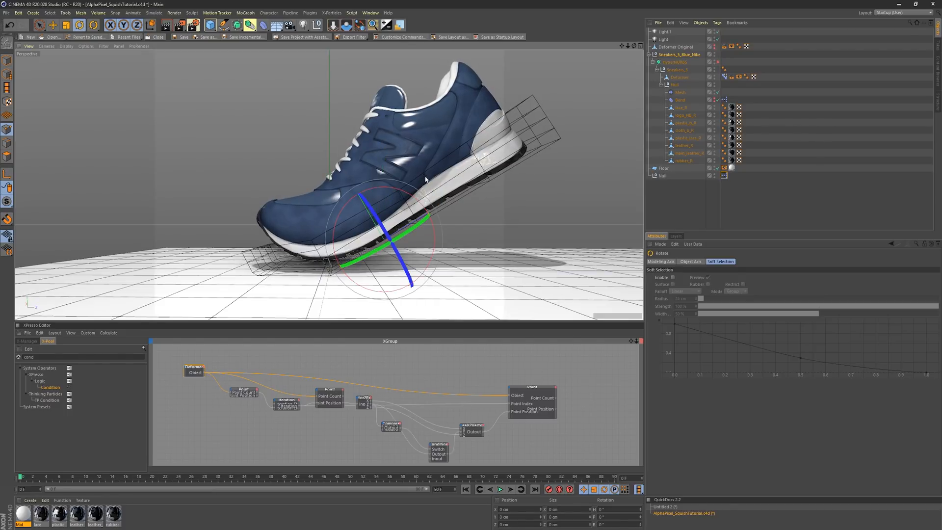
mouse_move(436, 292)
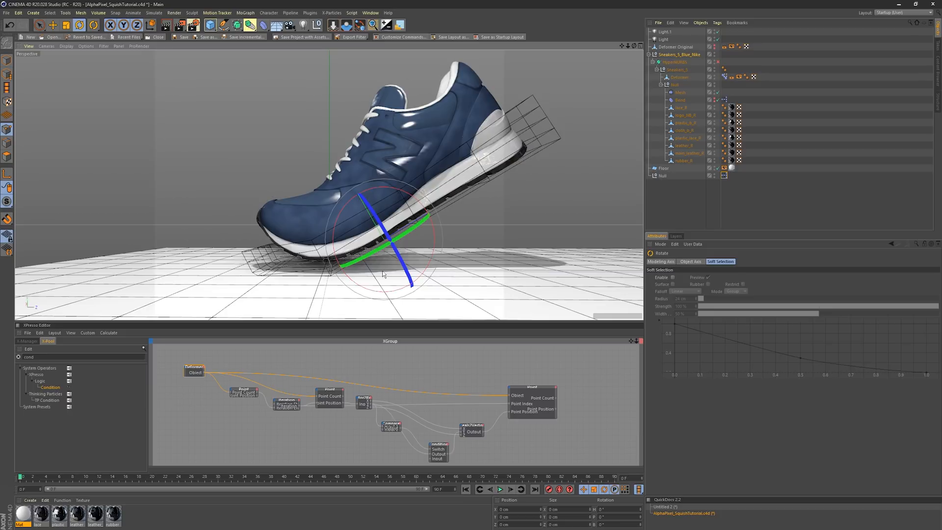
mouse_move(380, 285)
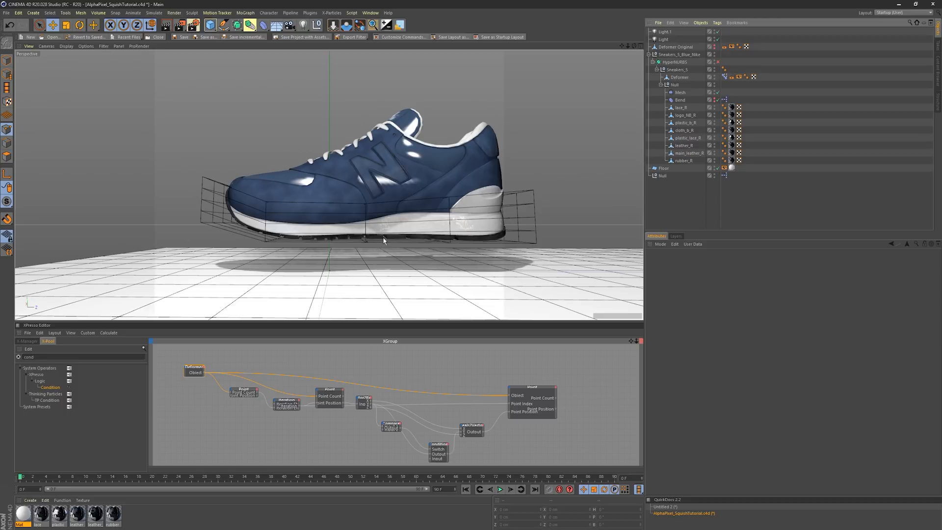
mouse_move(404, 255)
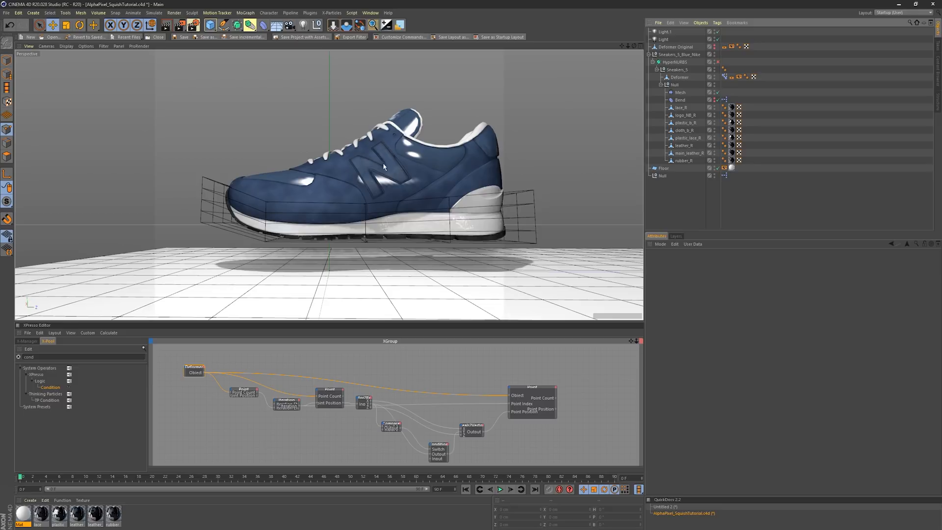
mouse_move(423, 174)
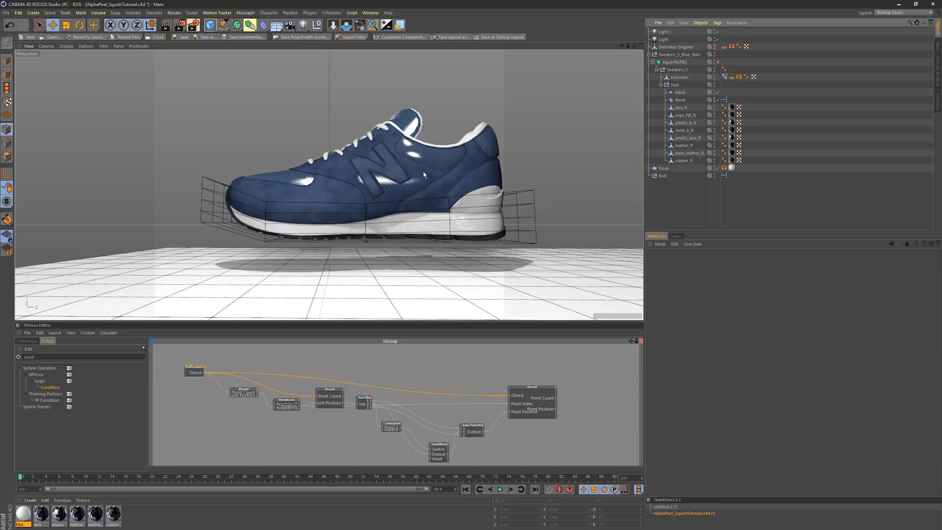
mouse_move(434, 174)
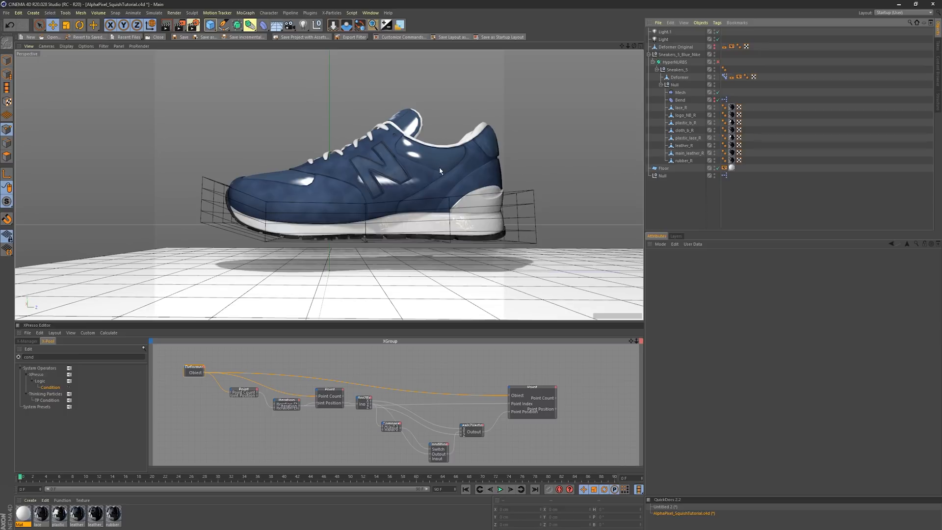
mouse_move(436, 172)
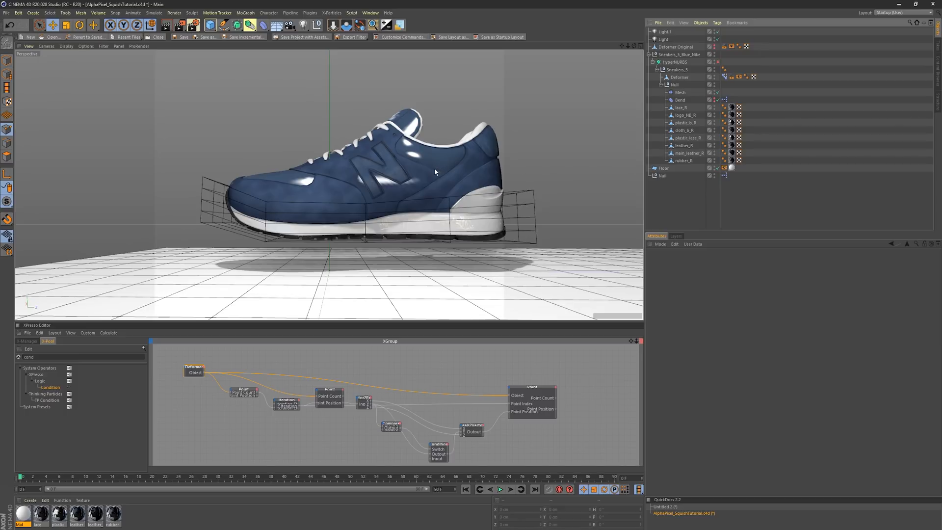
mouse_move(436, 175)
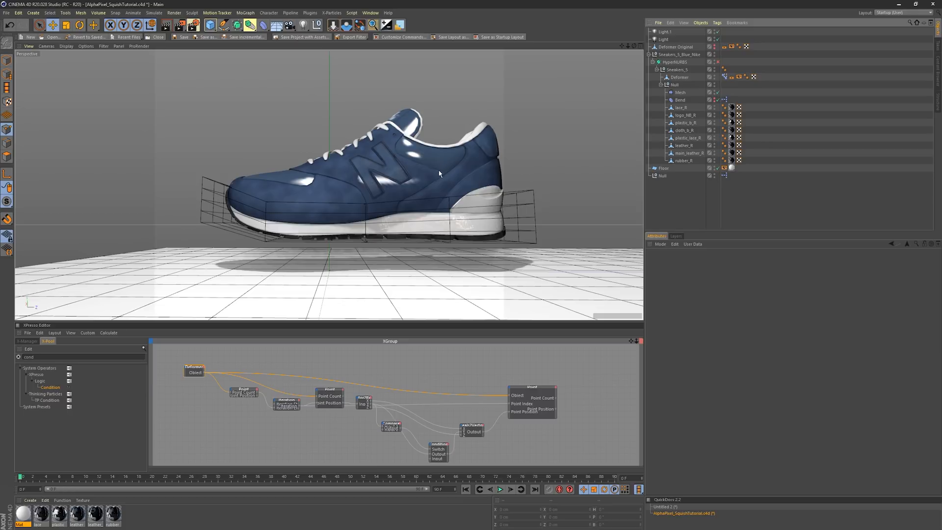
mouse_move(436, 177)
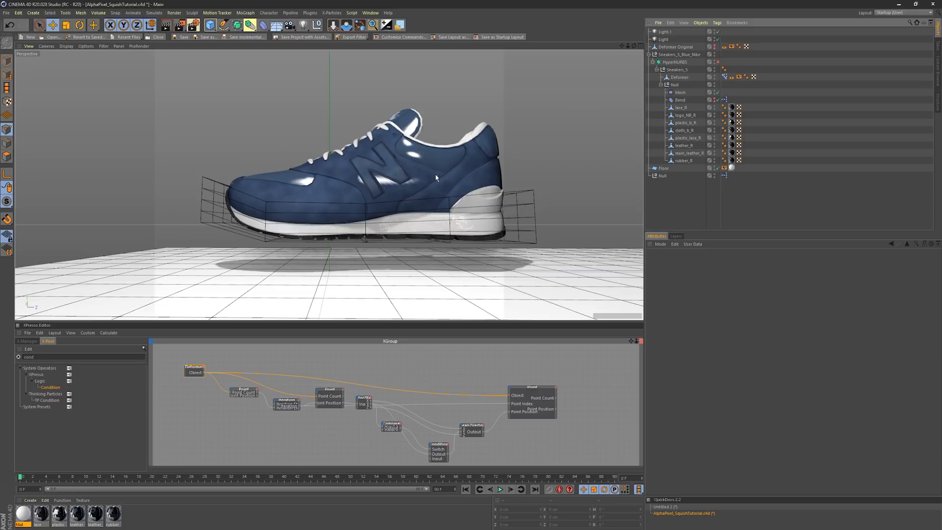
mouse_move(193, 212)
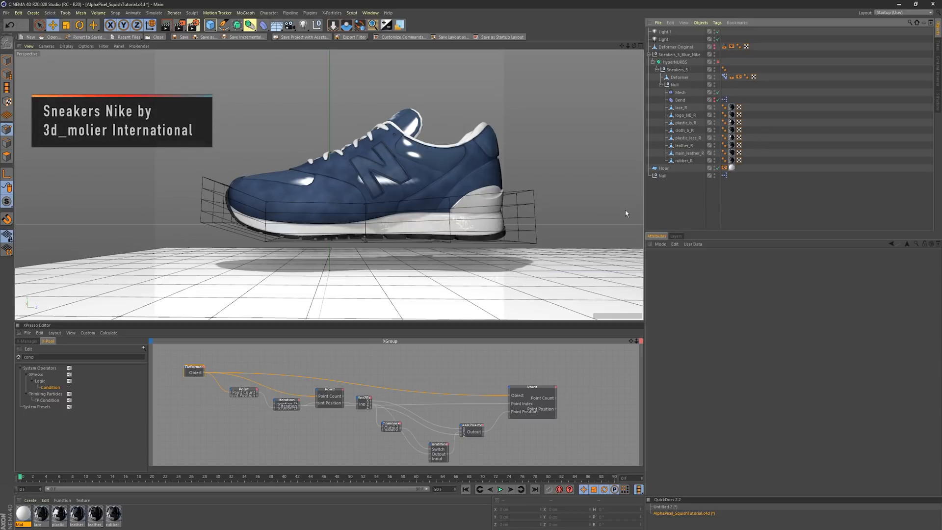
mouse_move(493, 182)
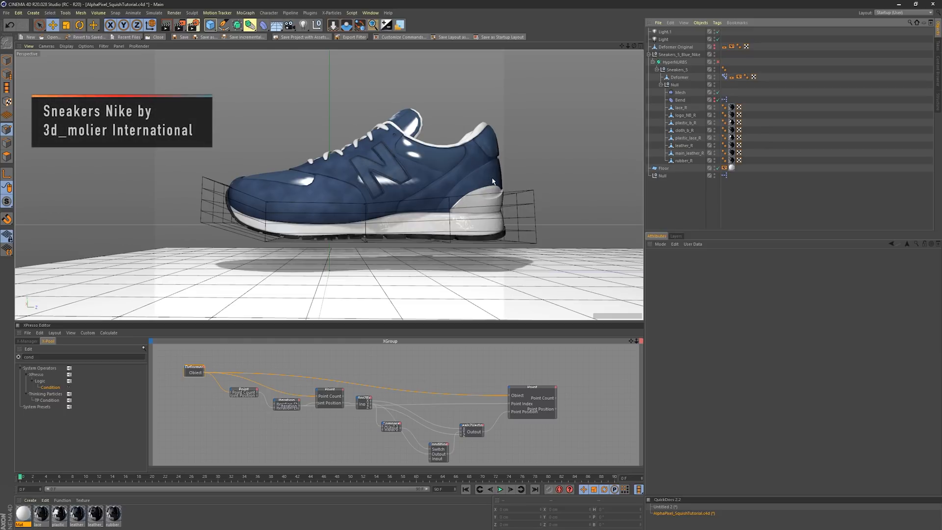